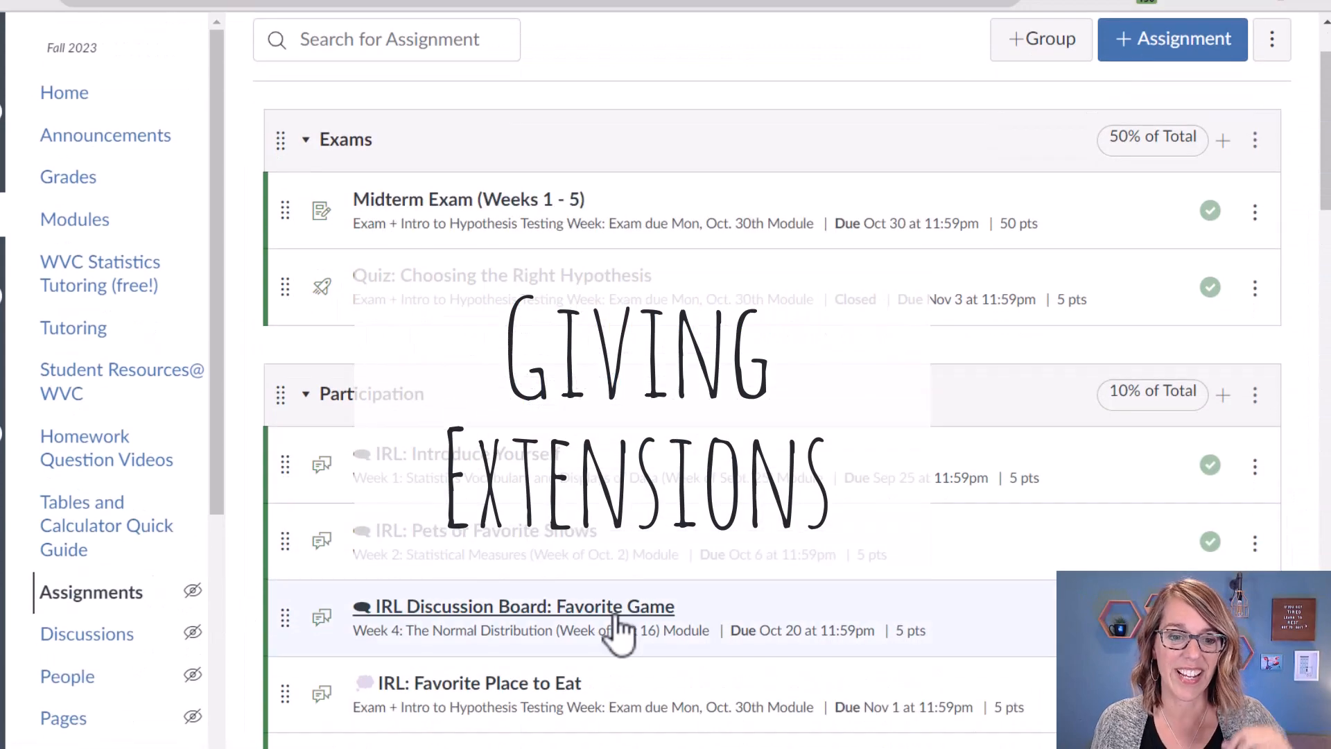
- Scroll the course assignments list and open Hypothesis Testing Challenge #1
{"action": "scroll", "scroll_direction": "down", "scroll_amount": 3}
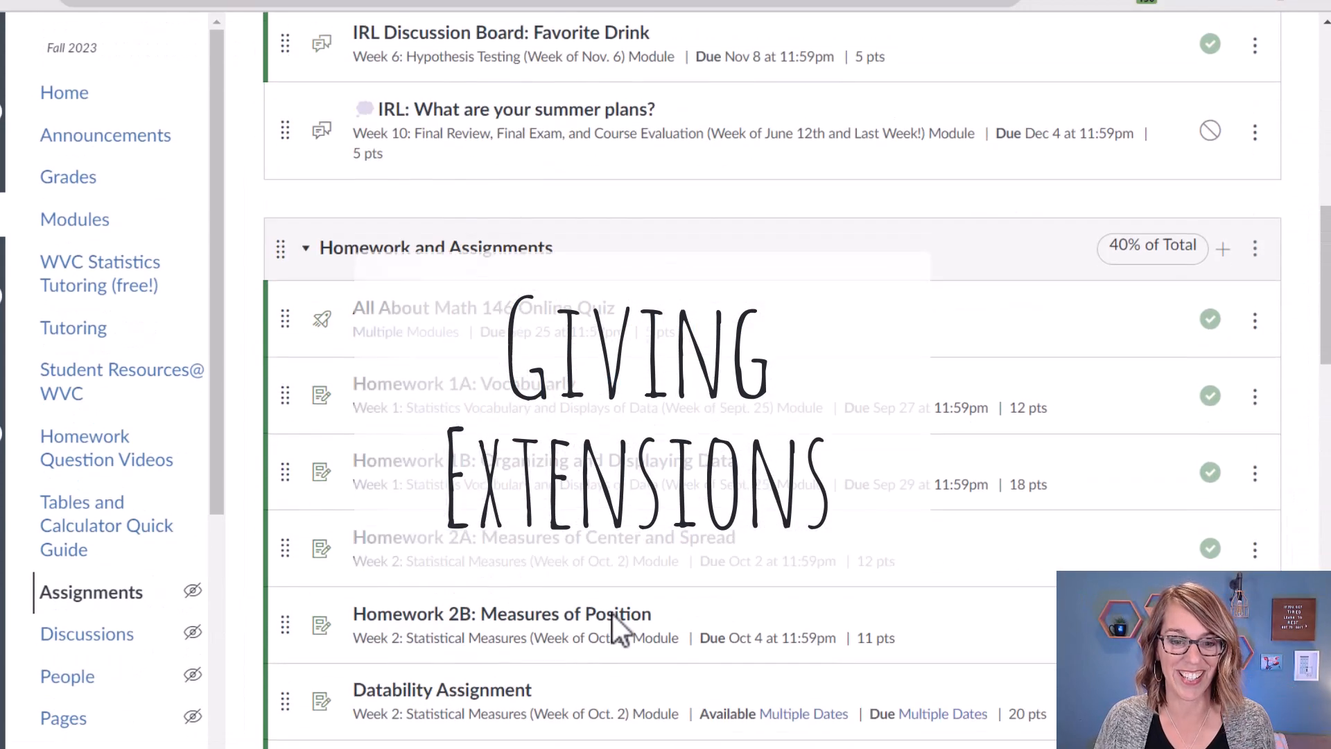
{"action": "scroll", "scroll_direction": "down", "scroll_amount": 3}
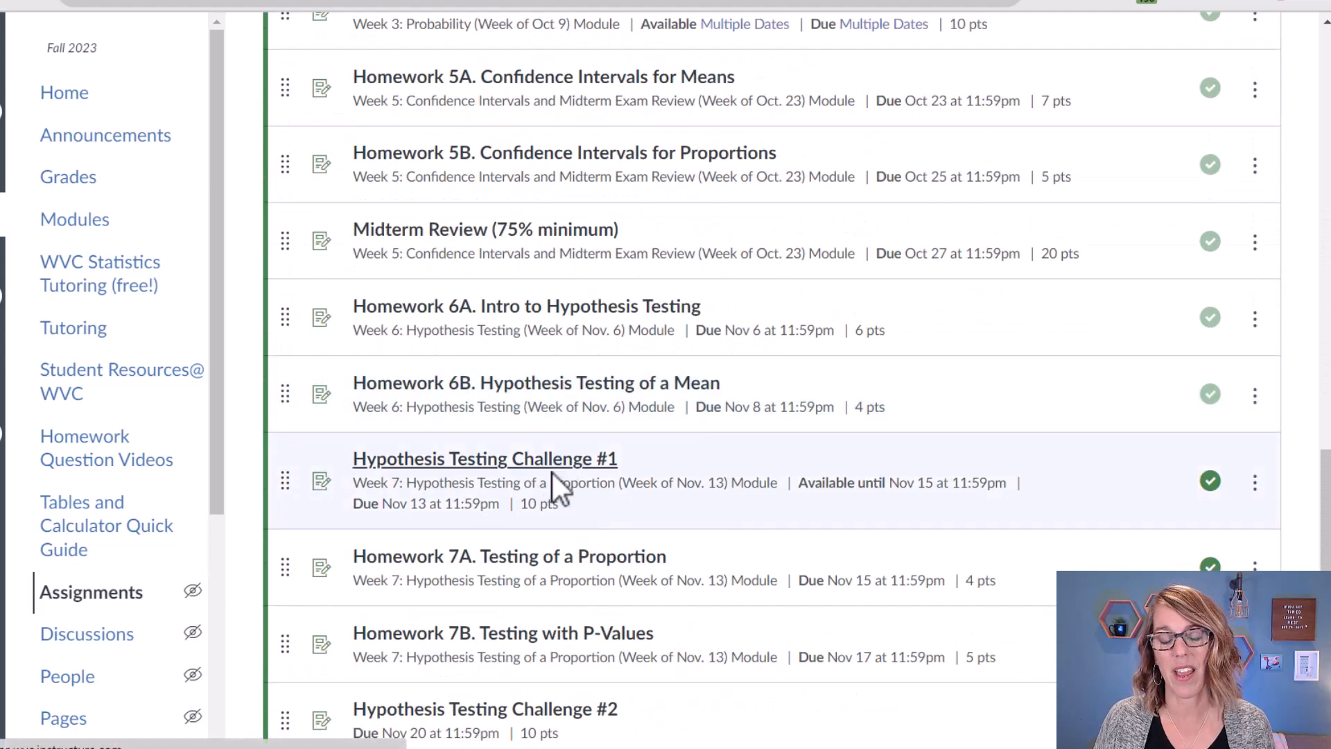
{"action": "left_click", "coordinate": [485, 458]}
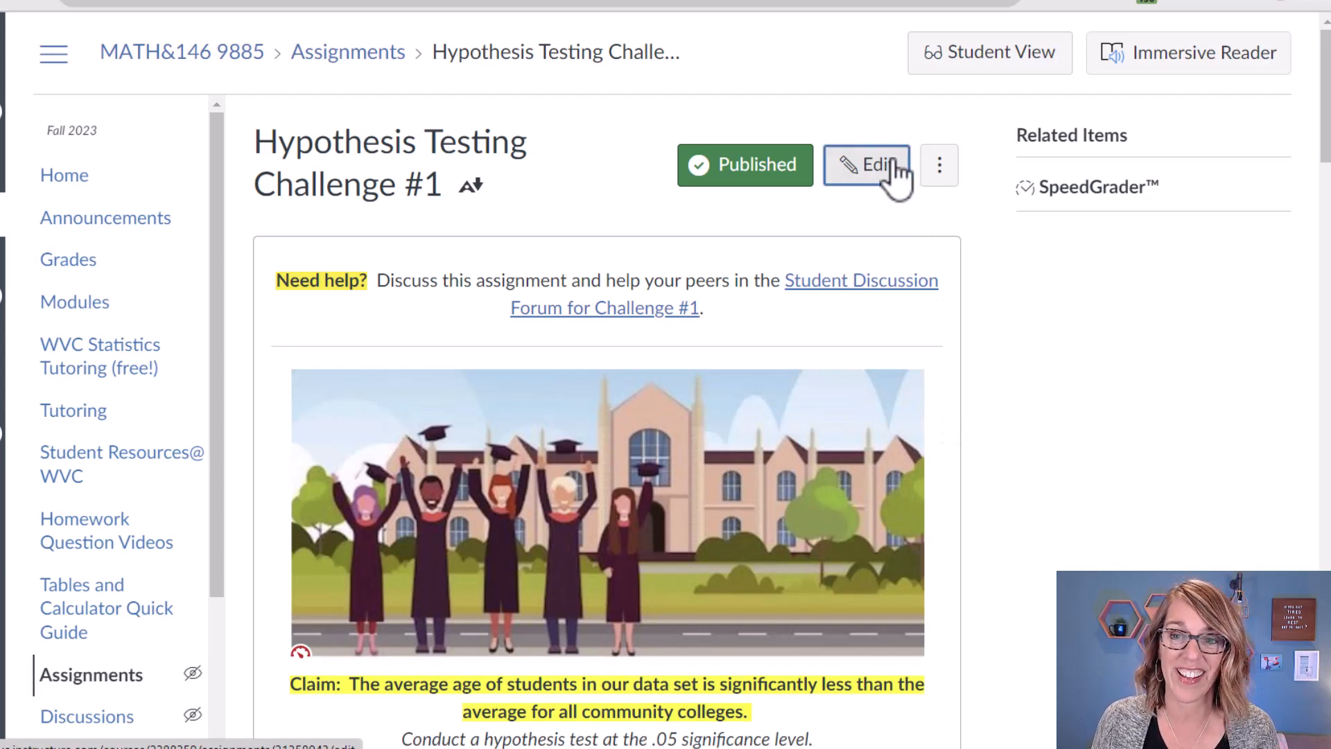
- Edit the assignment and view its assign-to section: Everyone, due Nov 13, until Nov 15
{"action": "left_click", "coordinate": [867, 164]}
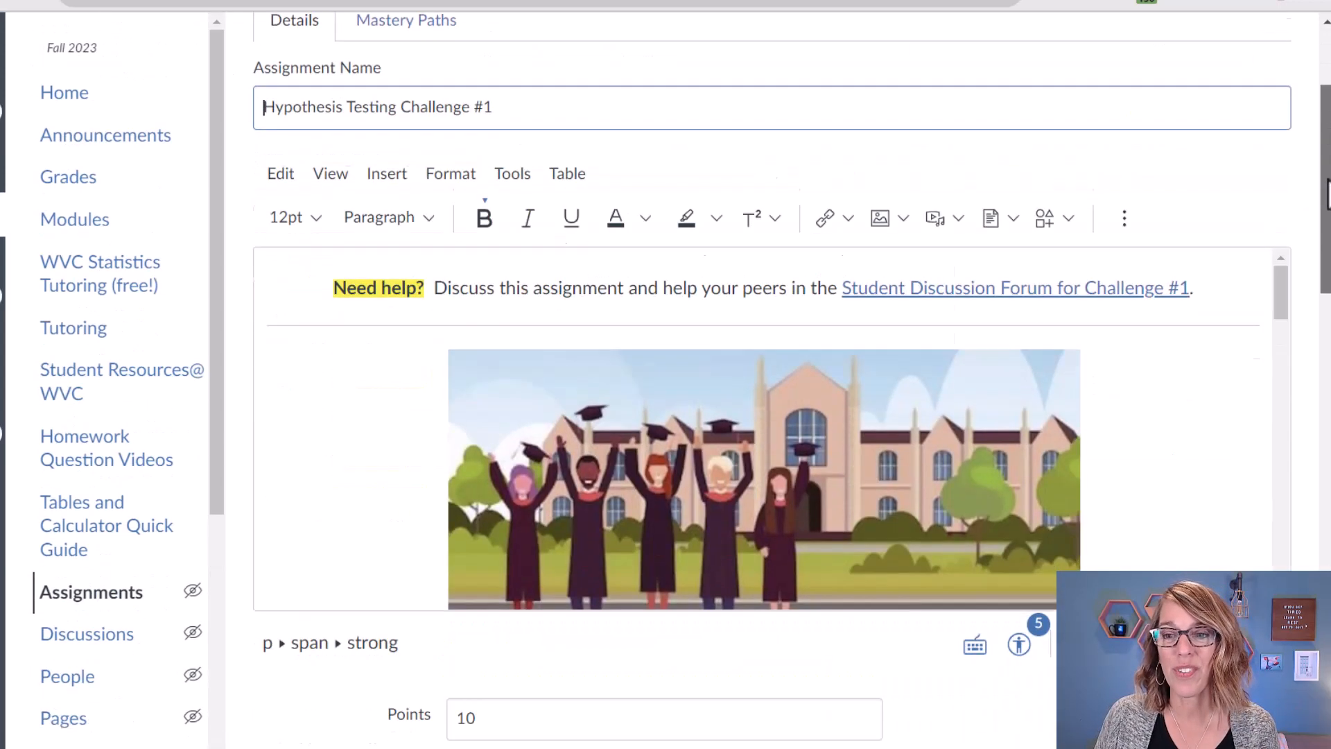
{"action": "scroll", "scroll_direction": "down", "scroll_amount": 3}
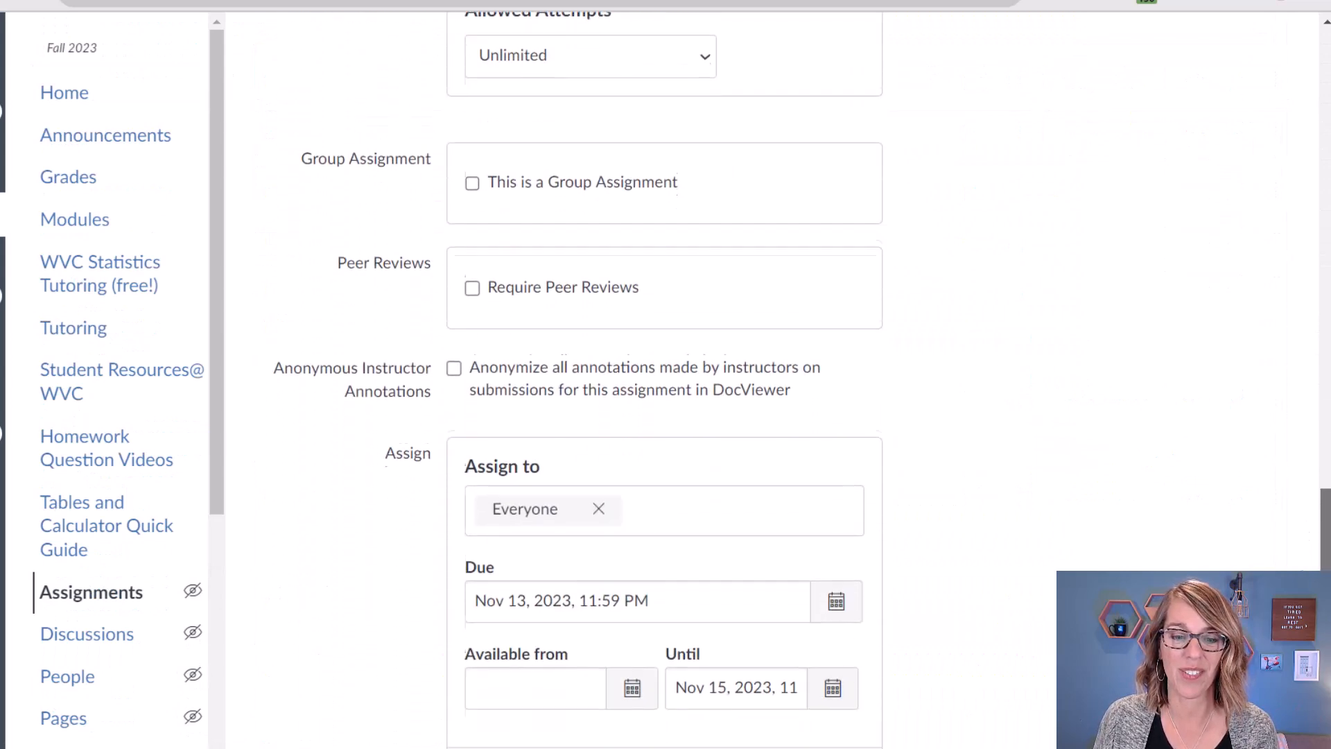
{"action": "scroll", "scroll_direction": "down", "scroll_amount": 3}
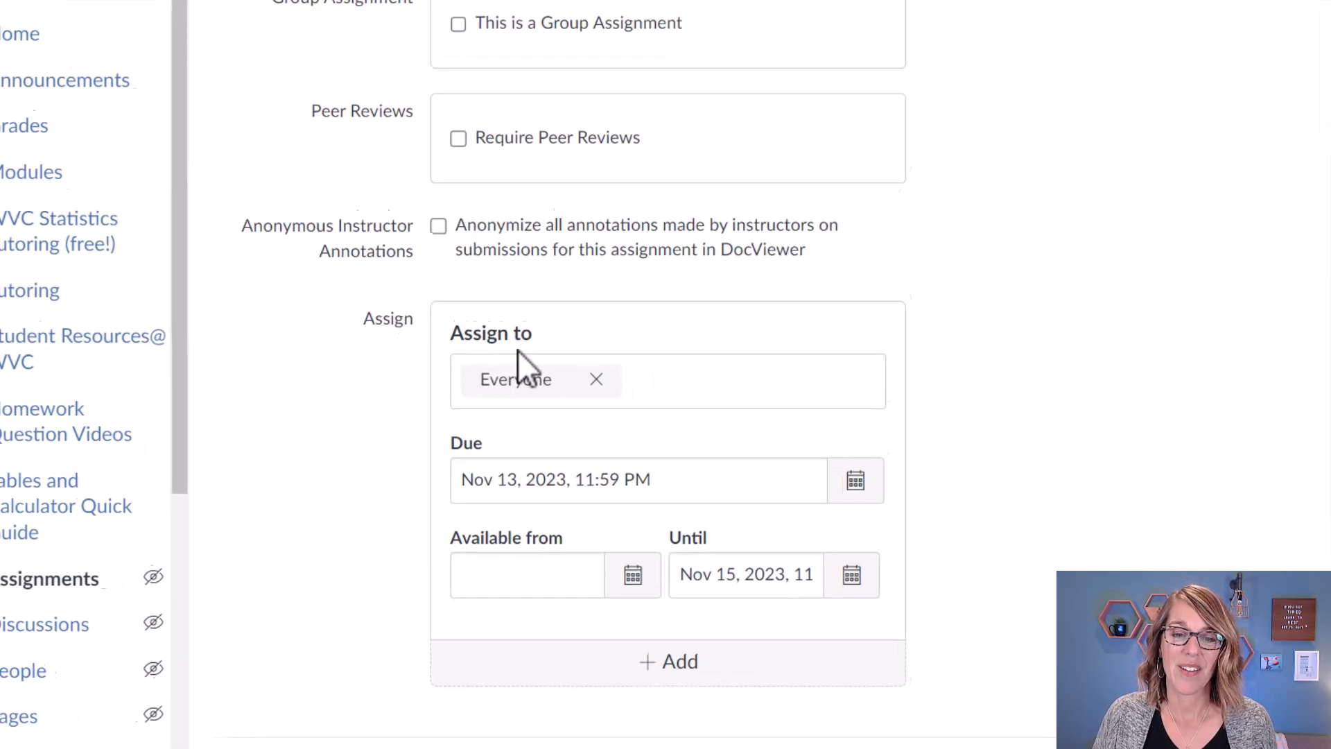
{"action": "scroll", "scroll_direction": "down", "scroll_amount": 3}
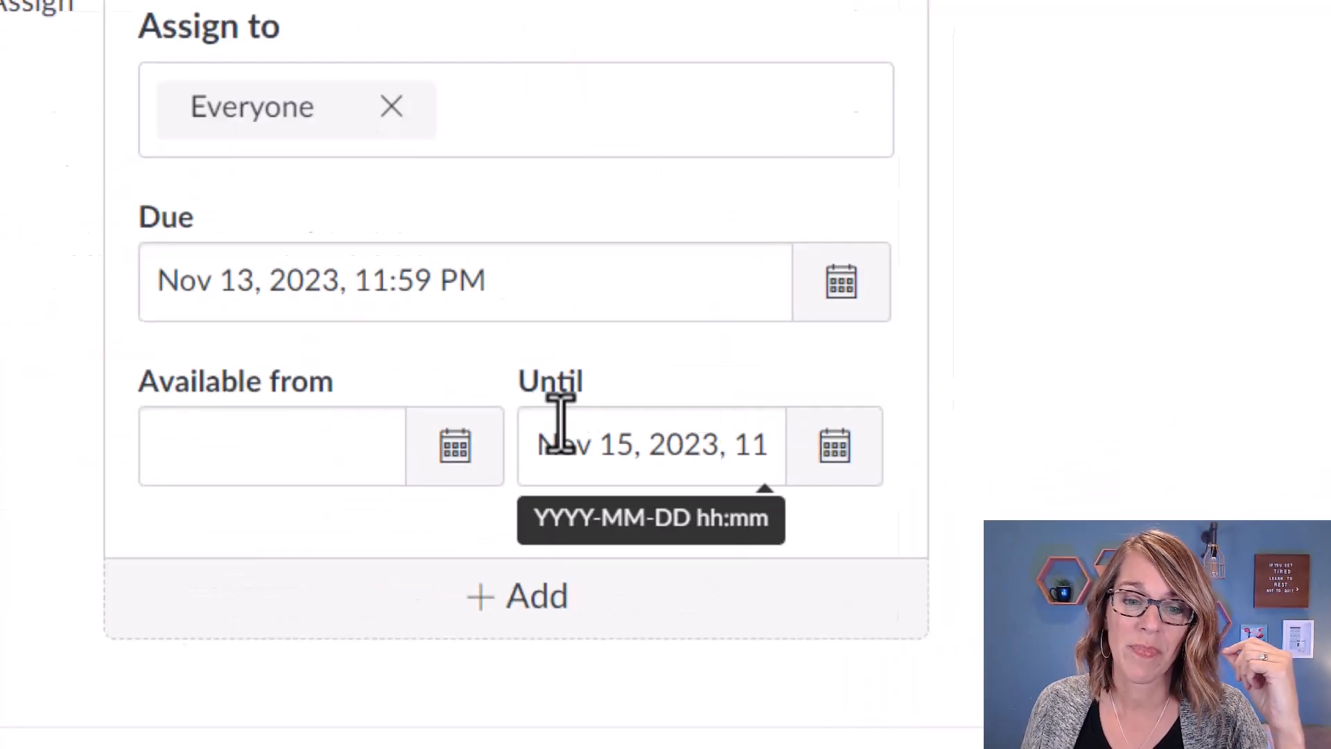
{"action": "scroll", "scroll_direction": "down", "scroll_amount": 3}
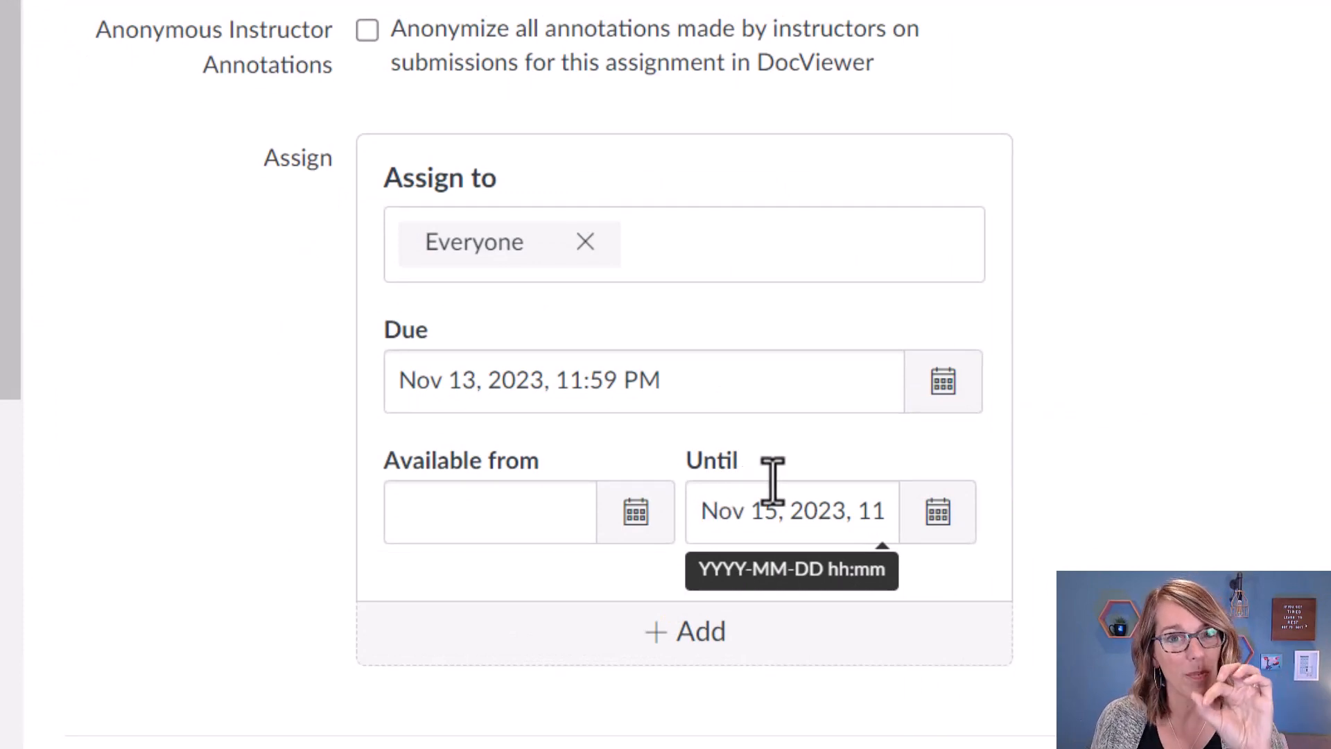
{"action": "mouse_move", "coordinate": [930, 497]}
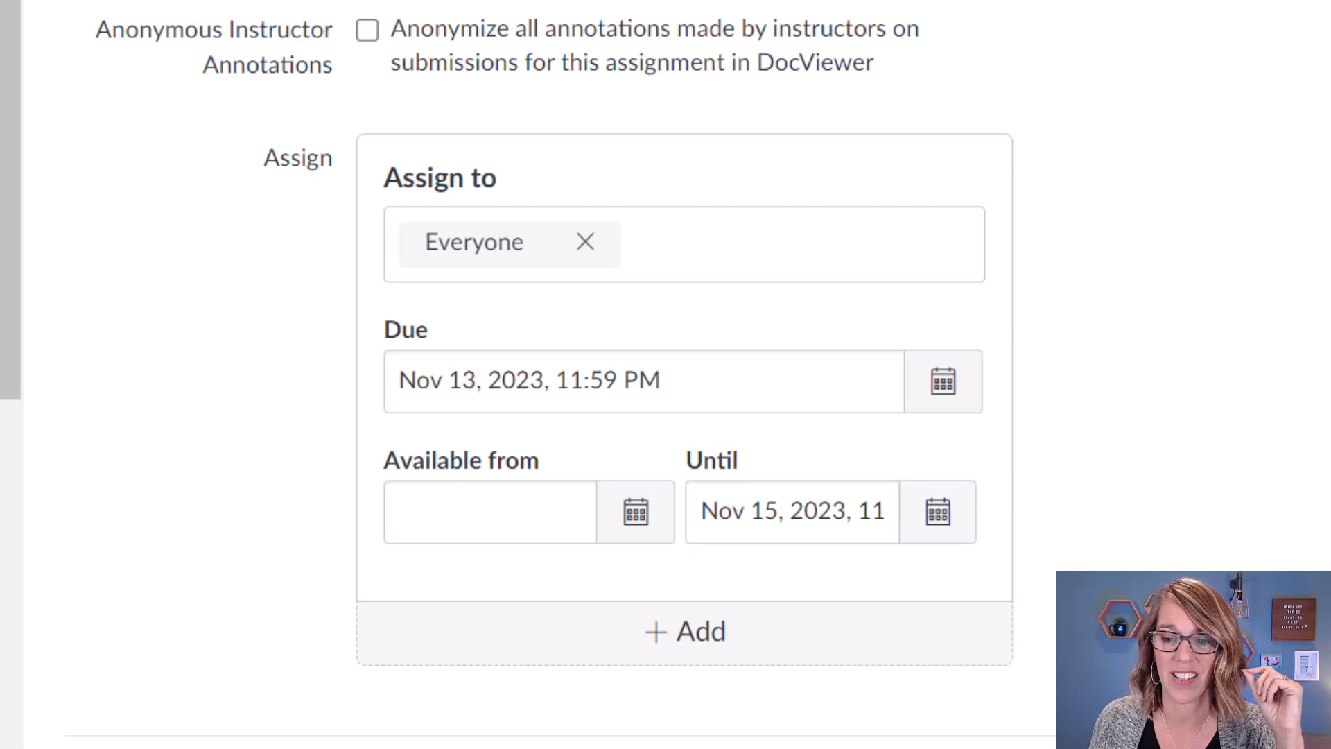
{"action": "scroll", "scroll_direction": "down", "scroll_amount": 3}
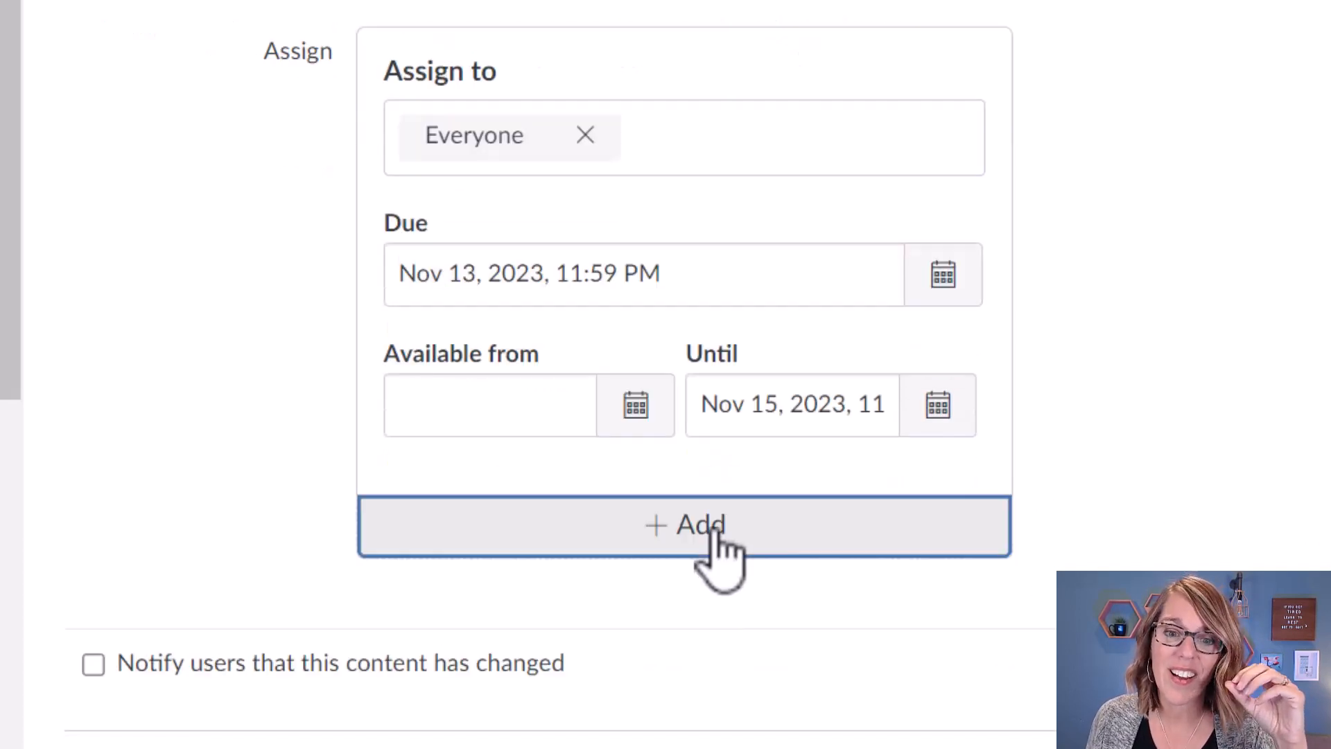
- Add a one-student assign-to entry due Nov 20, 2023, available until Nov 21
{"action": "left_click", "coordinate": [685, 525]}
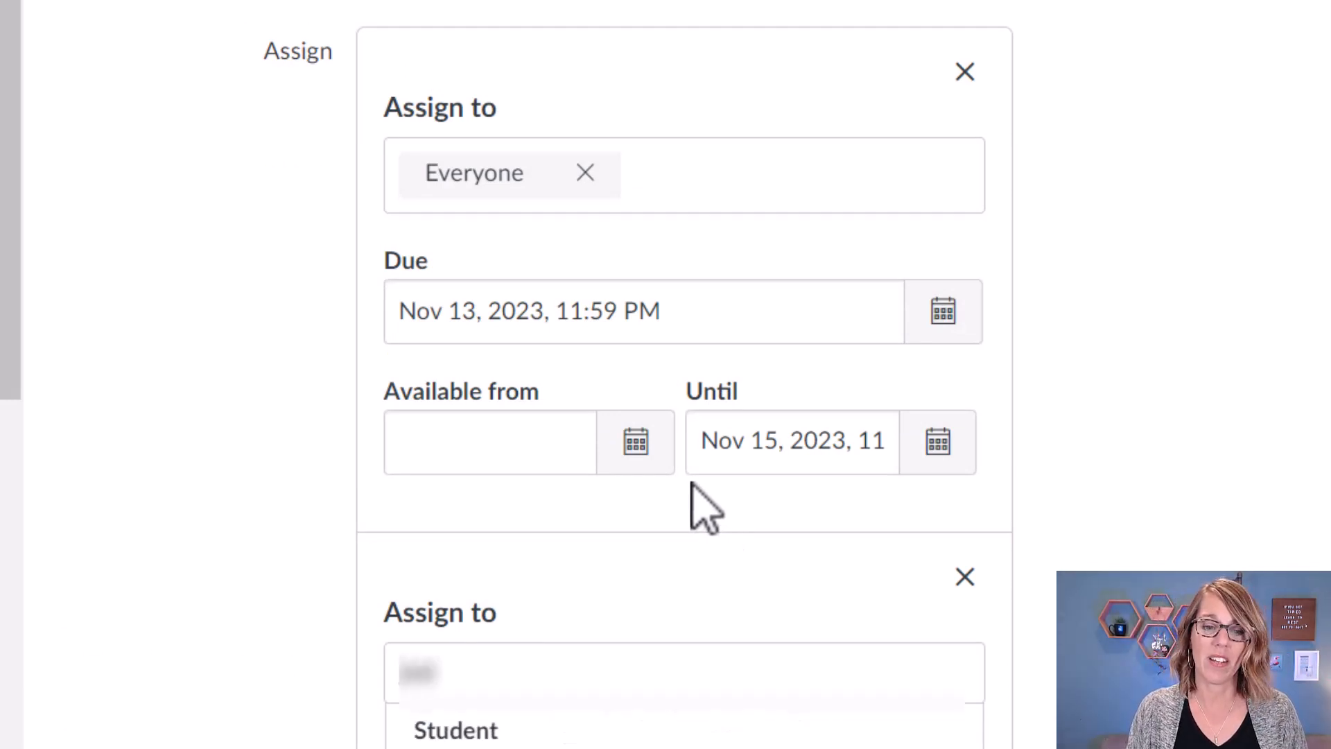
{"action": "scroll", "scroll_direction": "down", "scroll_amount": 3}
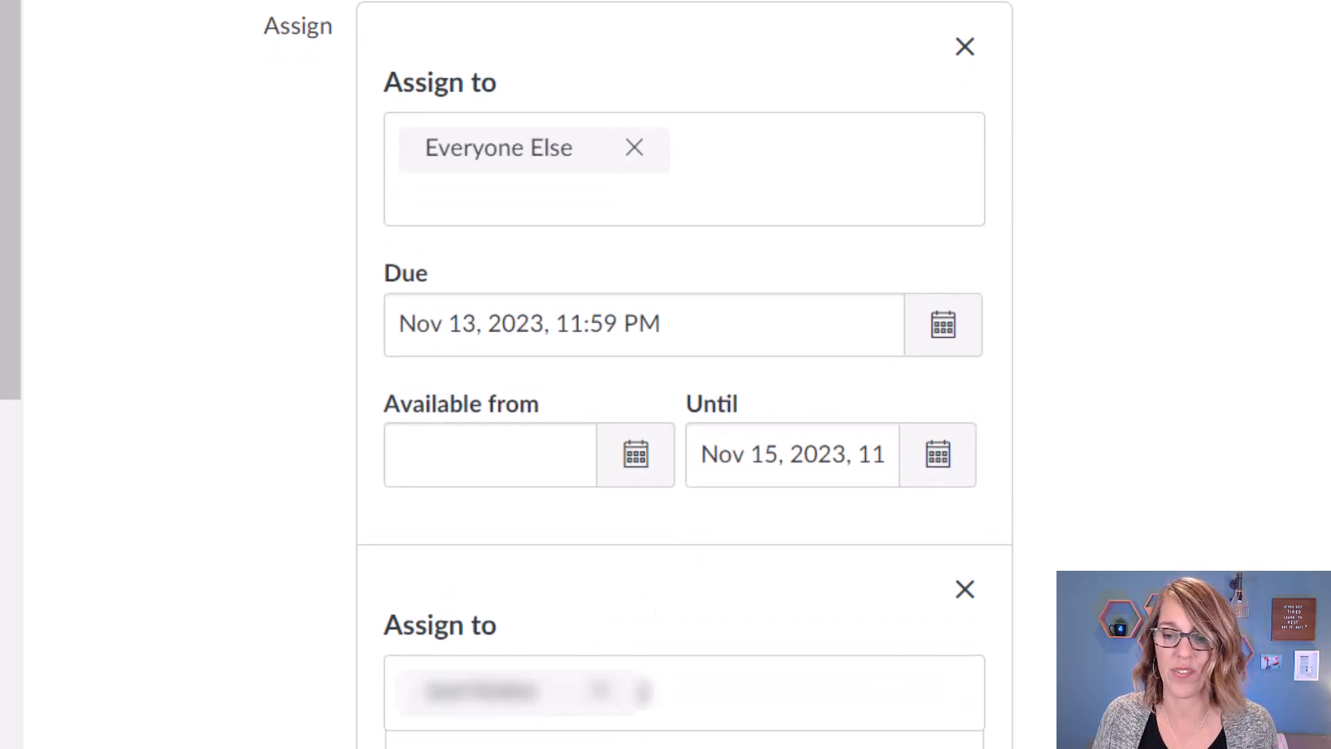
{"action": "scroll", "scroll_direction": "down", "scroll_amount": 3}
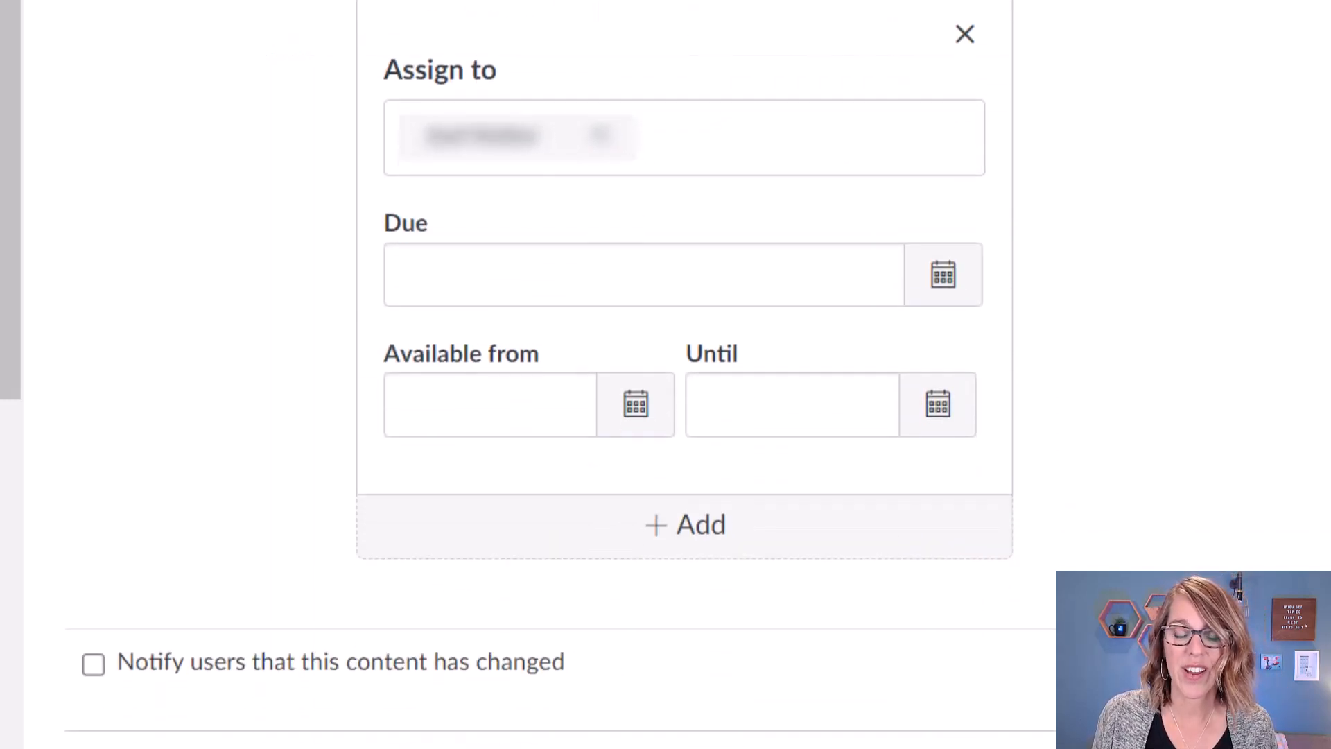
{"action": "left_click", "coordinate": [643, 275]}
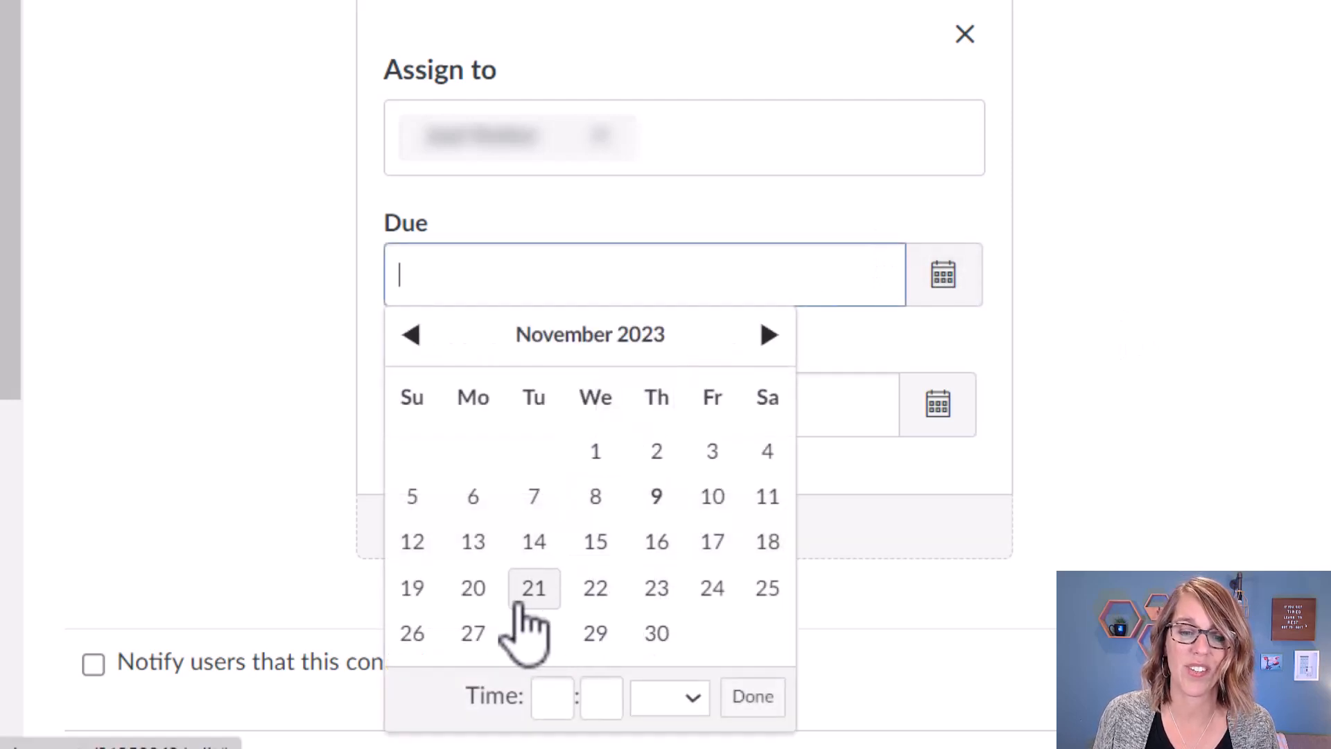
{"action": "left_click", "coordinate": [473, 588]}
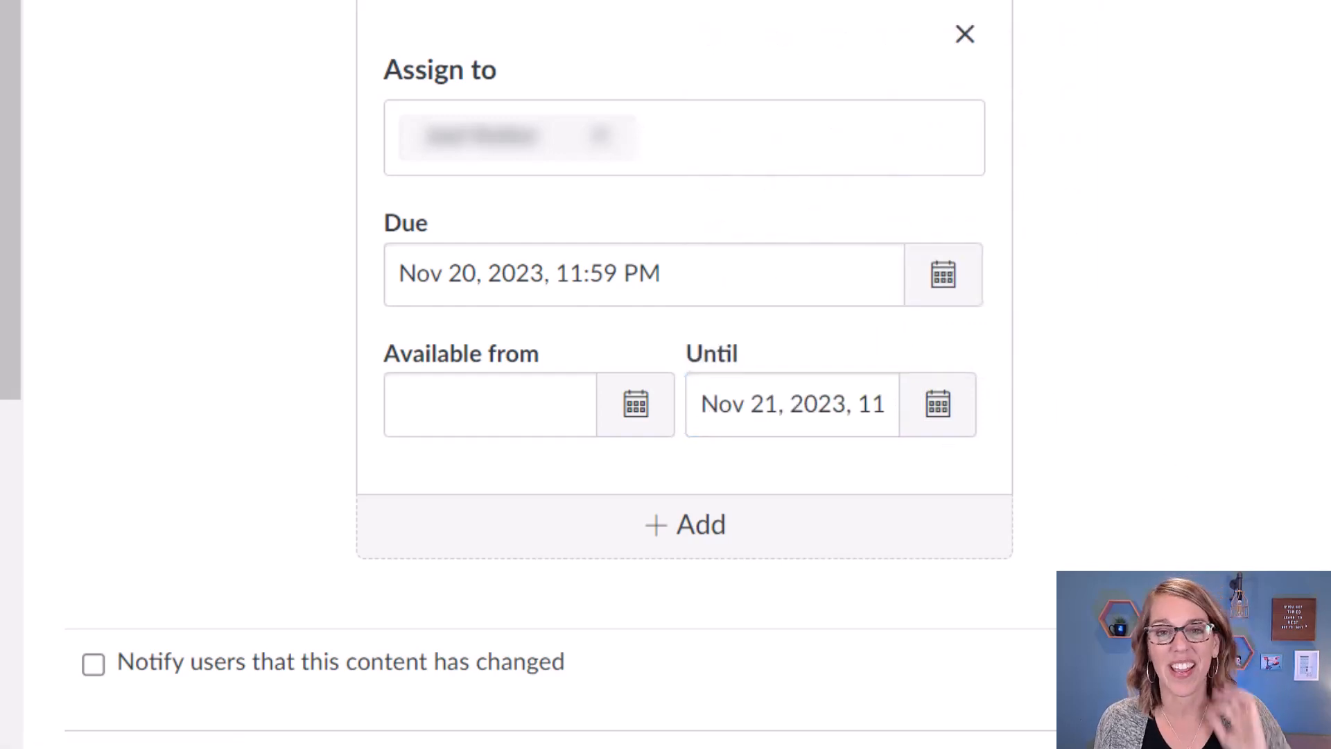
{"action": "left_click", "coordinate": [965, 34]}
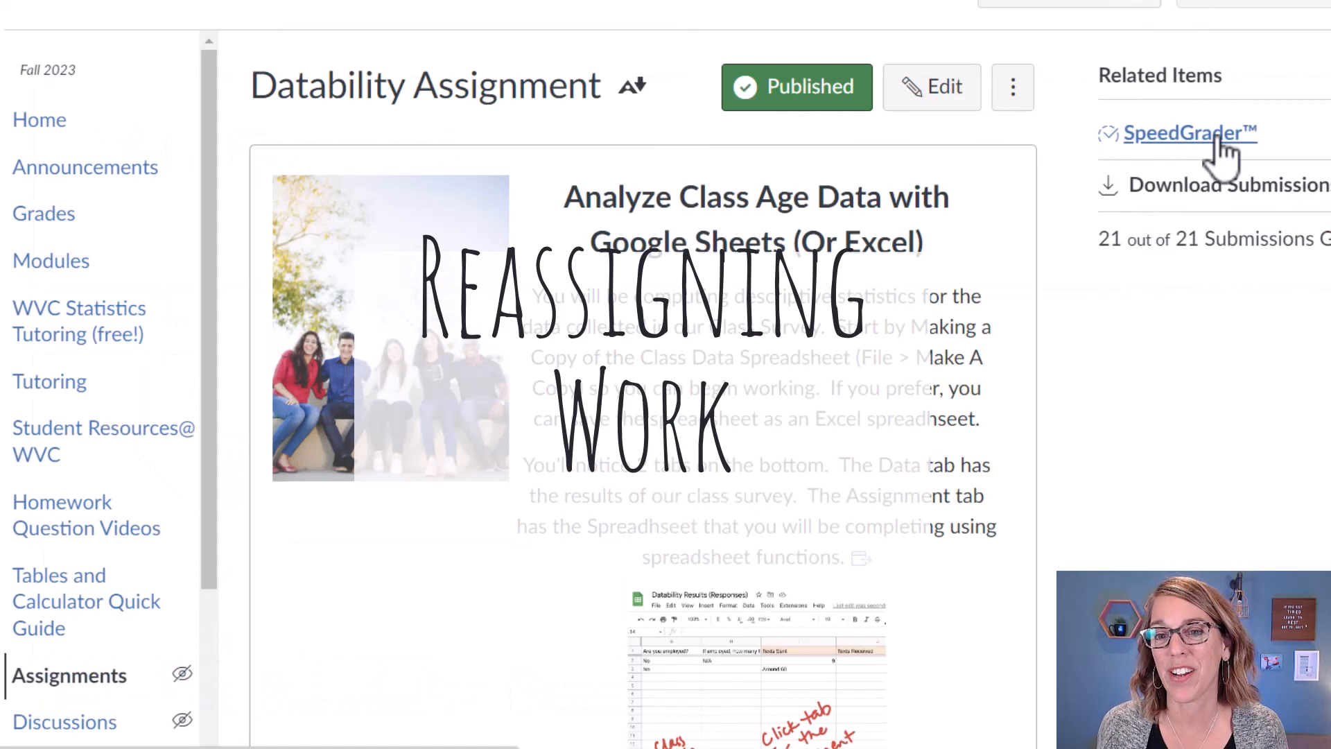
- Open SpeedGrader from the Datability Assignment page
{"action": "left_click", "coordinate": [1187, 133]}
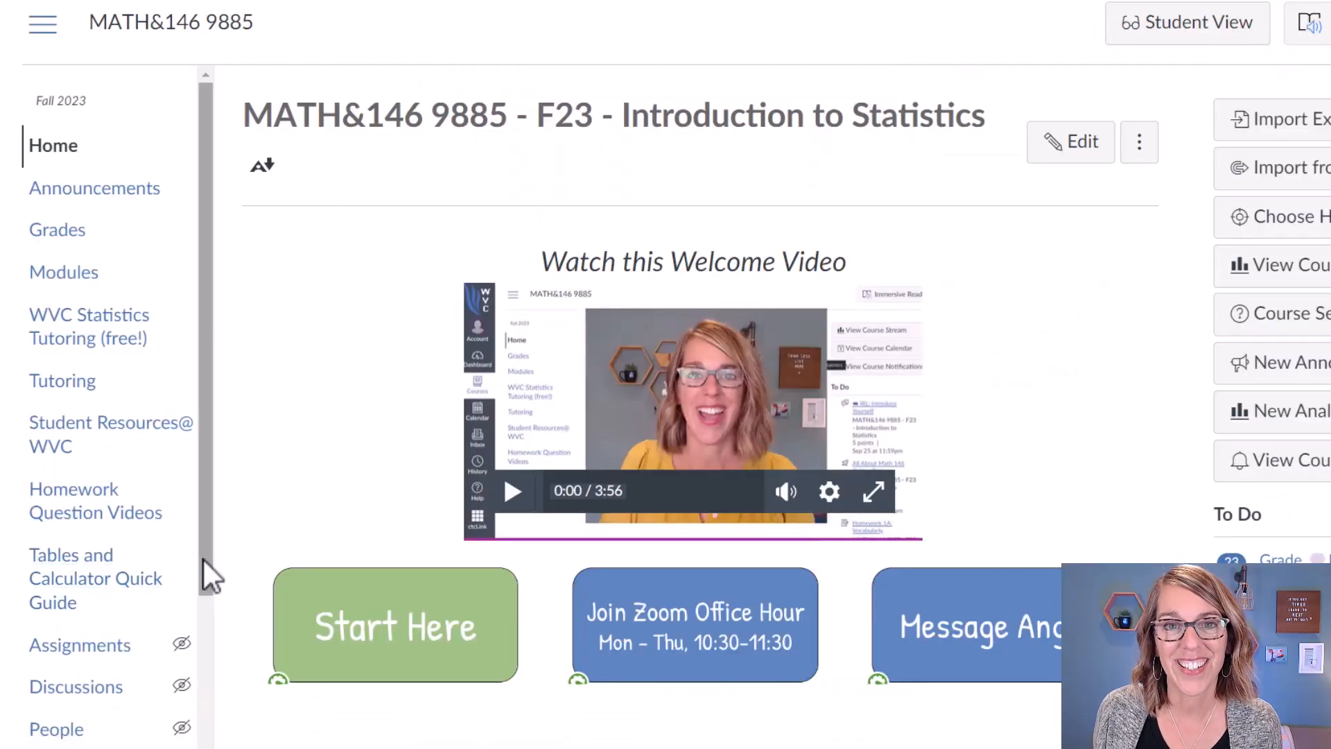
- Open the All About Math 146 Online Quiz from the Quizzes list and review its edit settings
{"action": "scroll", "scroll_direction": "down", "scroll_amount": 3}
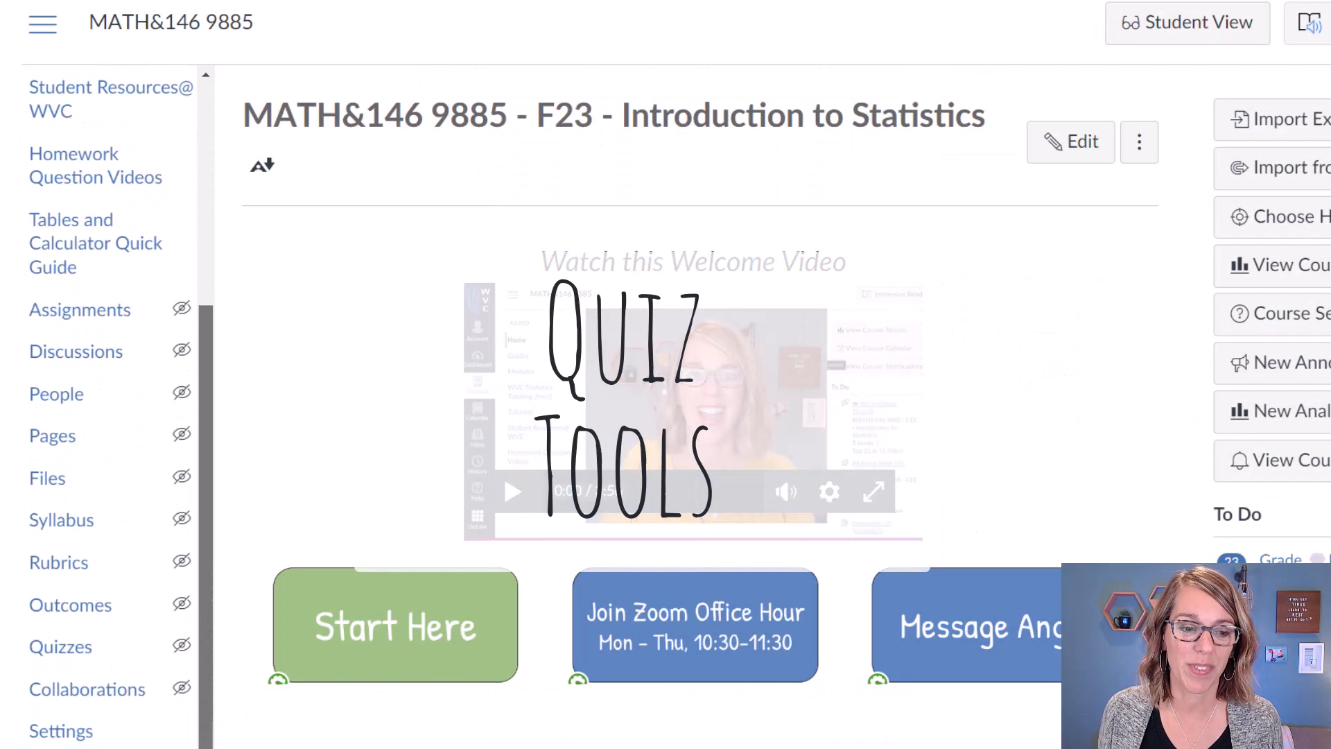
{"action": "left_click", "coordinate": [61, 646]}
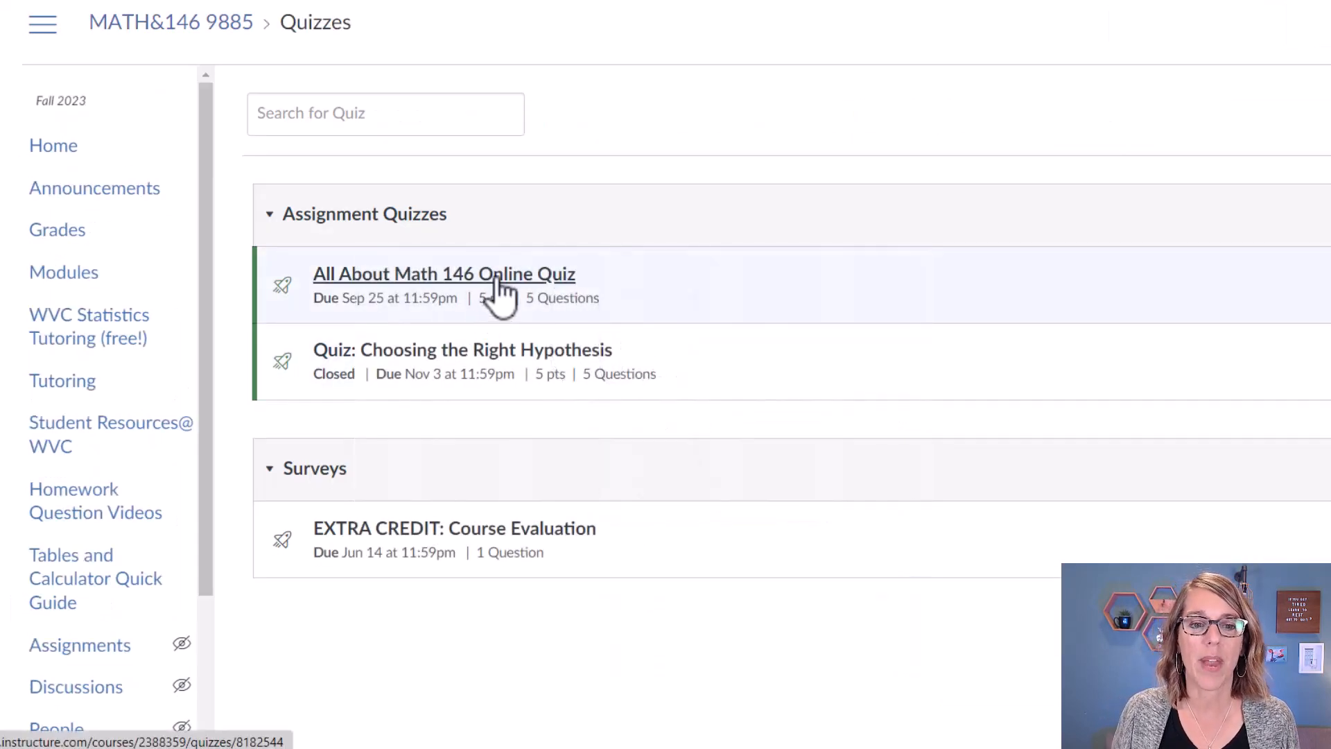
{"action": "mouse_move", "coordinate": [433, 41]}
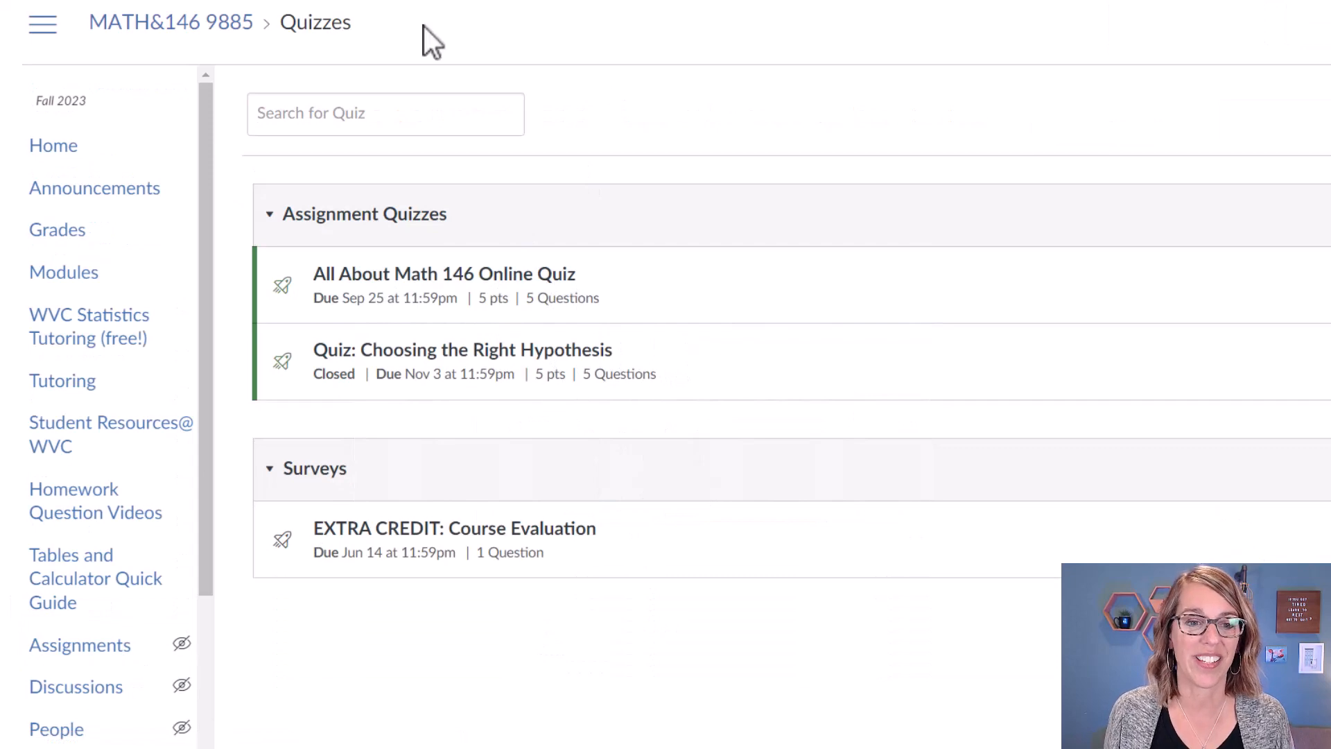
{"action": "left_click", "coordinate": [443, 273]}
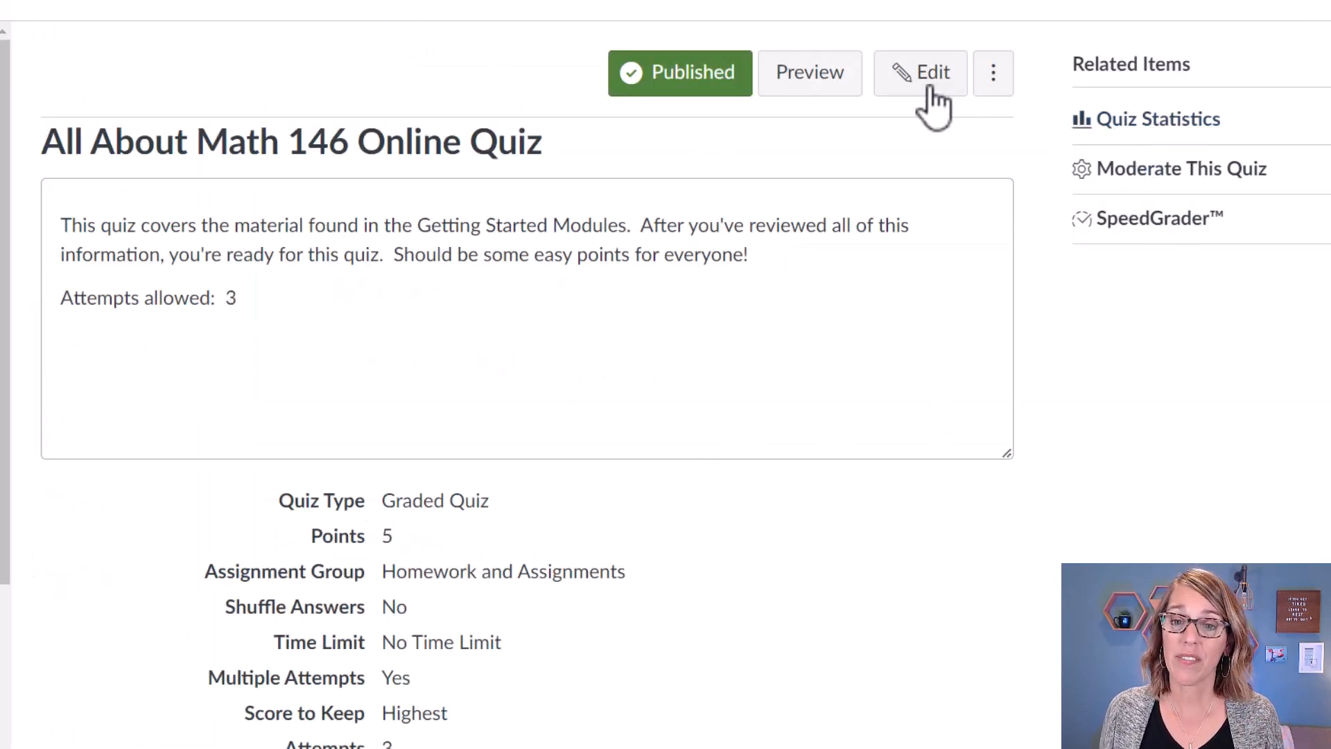
{"action": "left_click", "coordinate": [920, 73]}
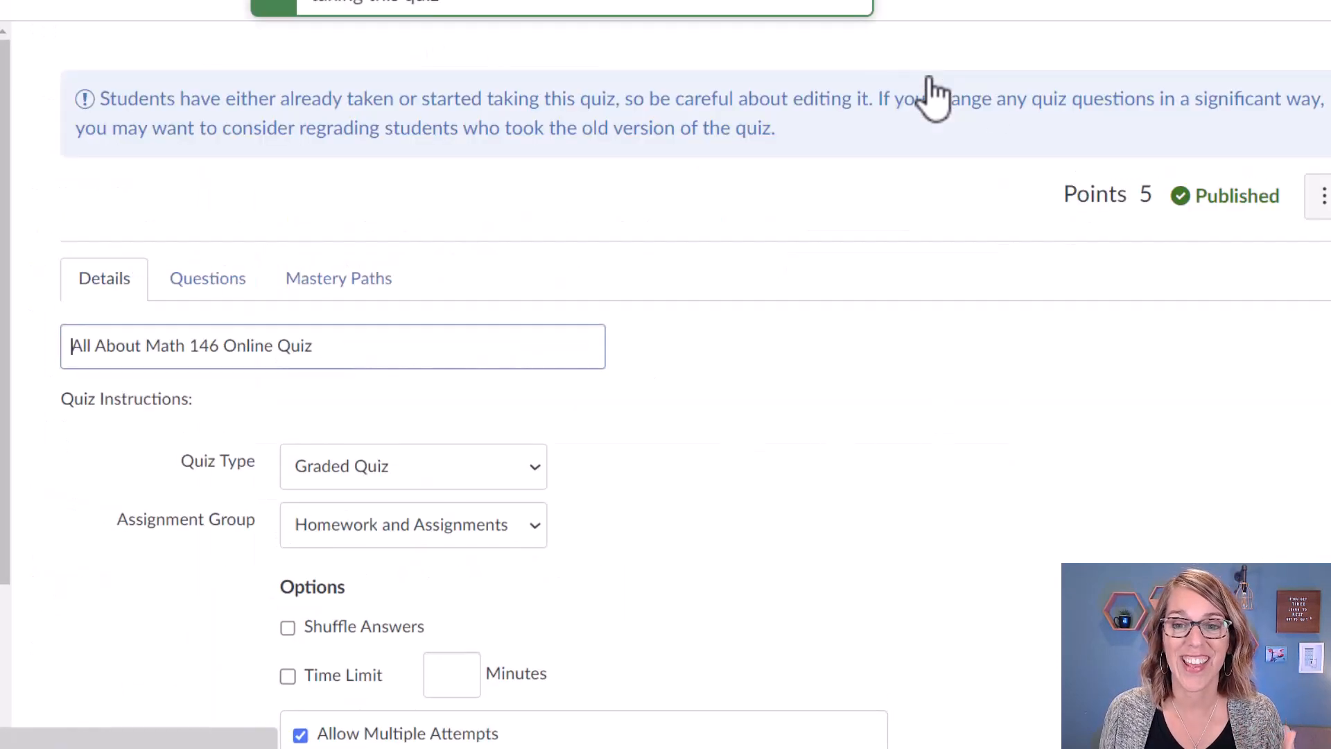
{"action": "scroll", "scroll_direction": "down", "scroll_amount": 3}
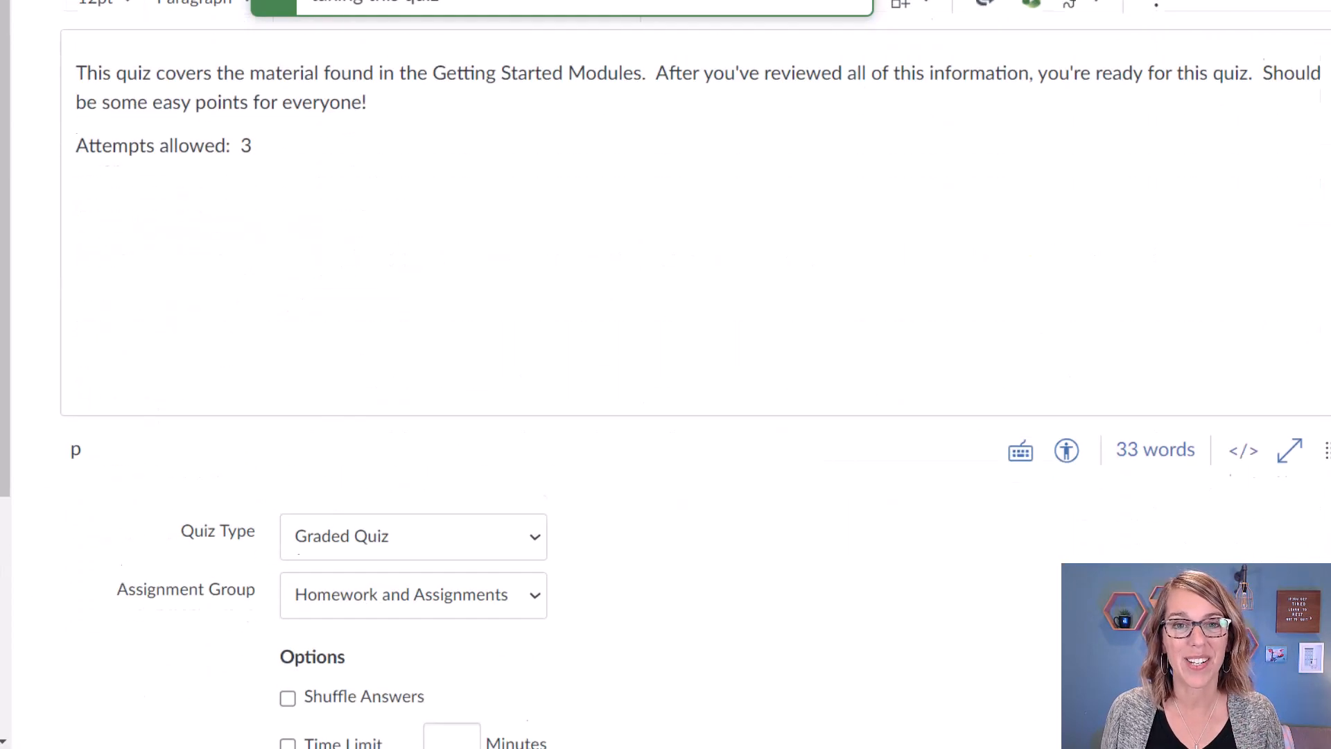
{"action": "scroll", "scroll_direction": "down", "scroll_amount": 3}
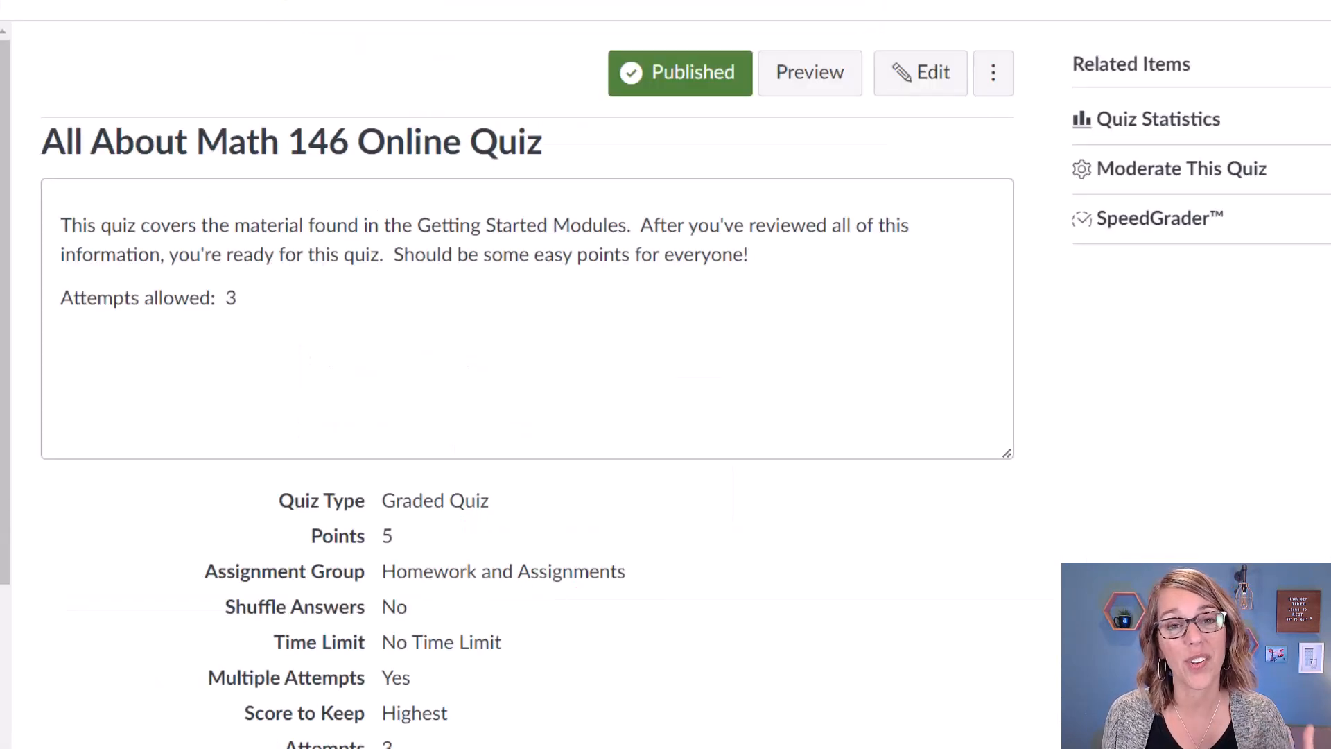
{"action": "mouse_move", "coordinate": [1180, 167]}
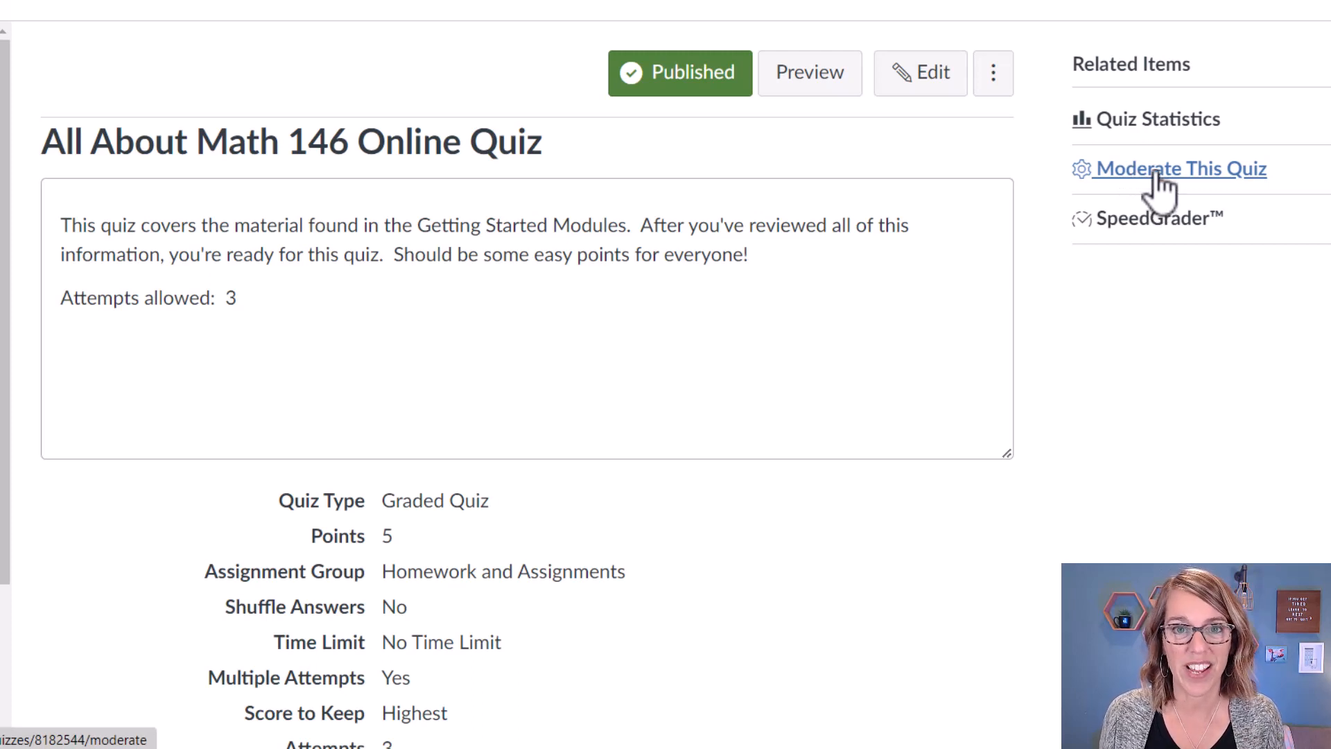
- In Moderate This Quiz, draft 1 extra attempt with manual unlock for a student, then cancel
{"action": "left_click", "coordinate": [1180, 168]}
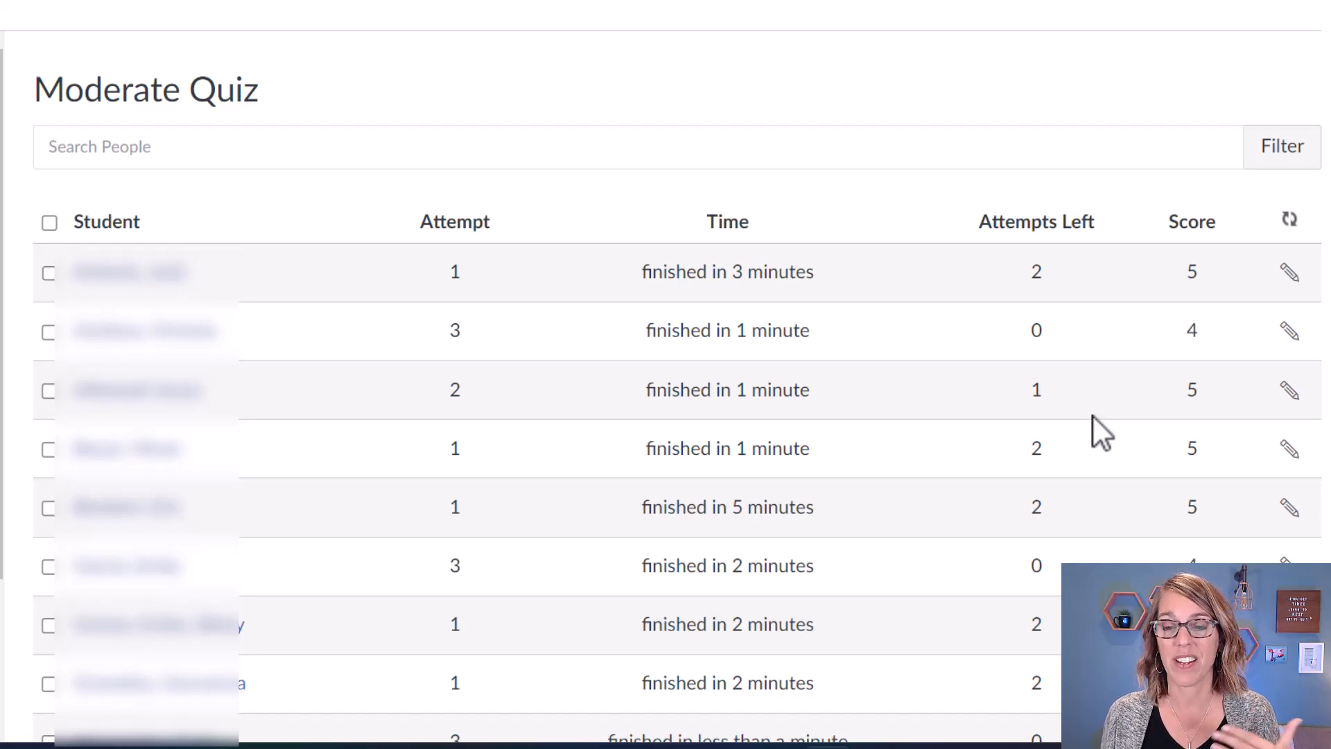
{"action": "mouse_move", "coordinate": [1289, 272]}
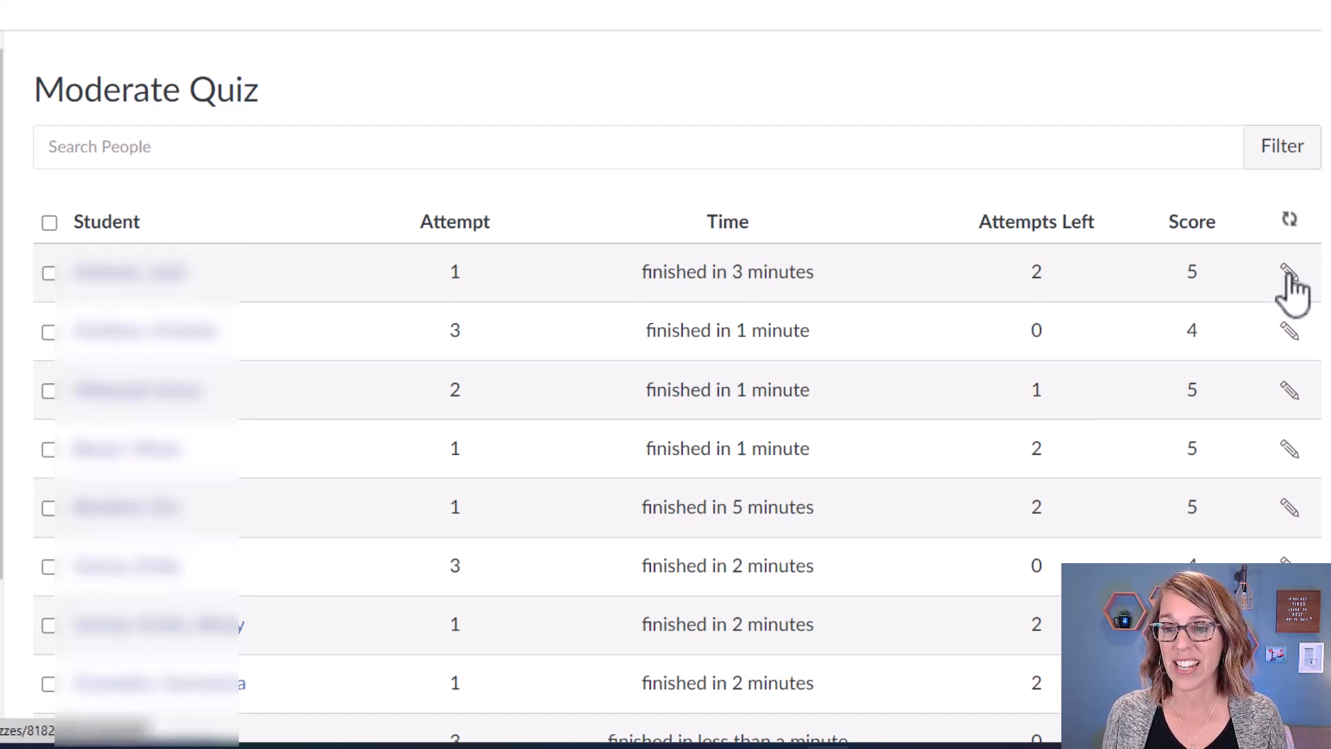
{"action": "mouse_move", "coordinate": [1290, 272]}
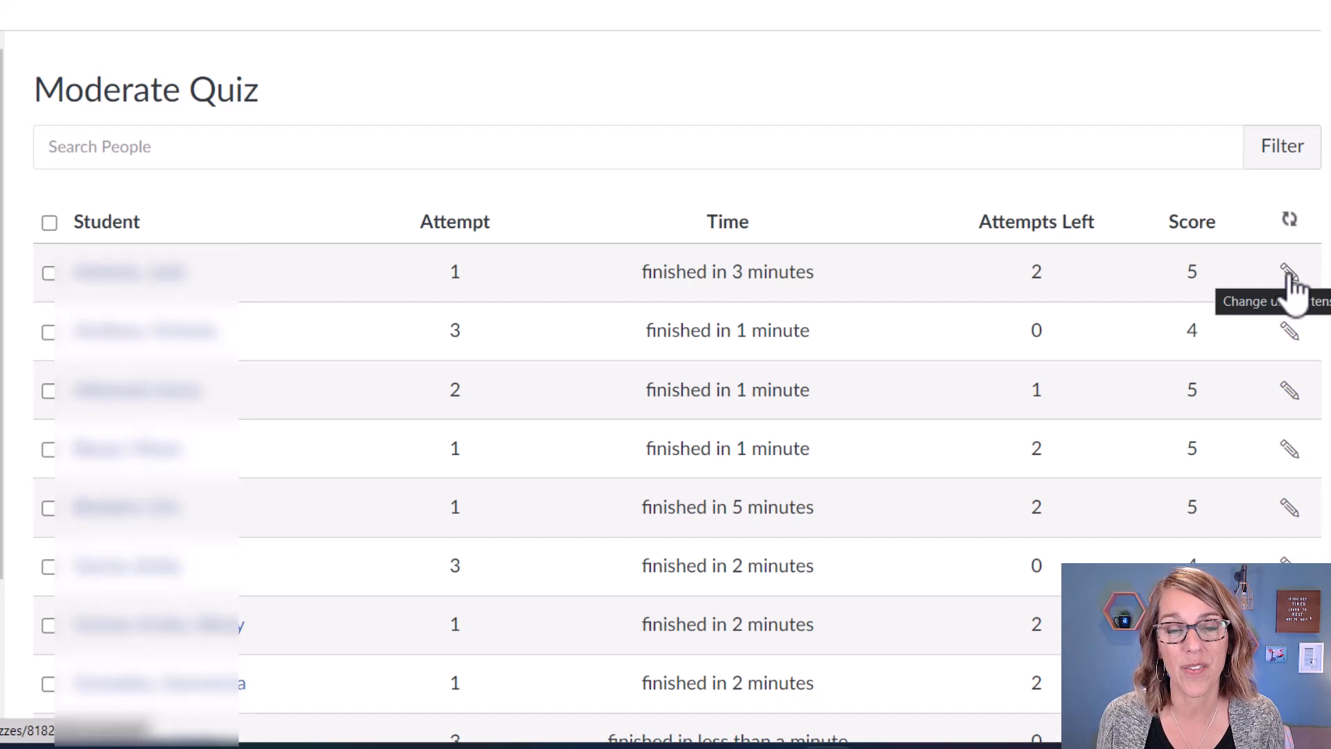
{"action": "left_click", "coordinate": [1290, 272]}
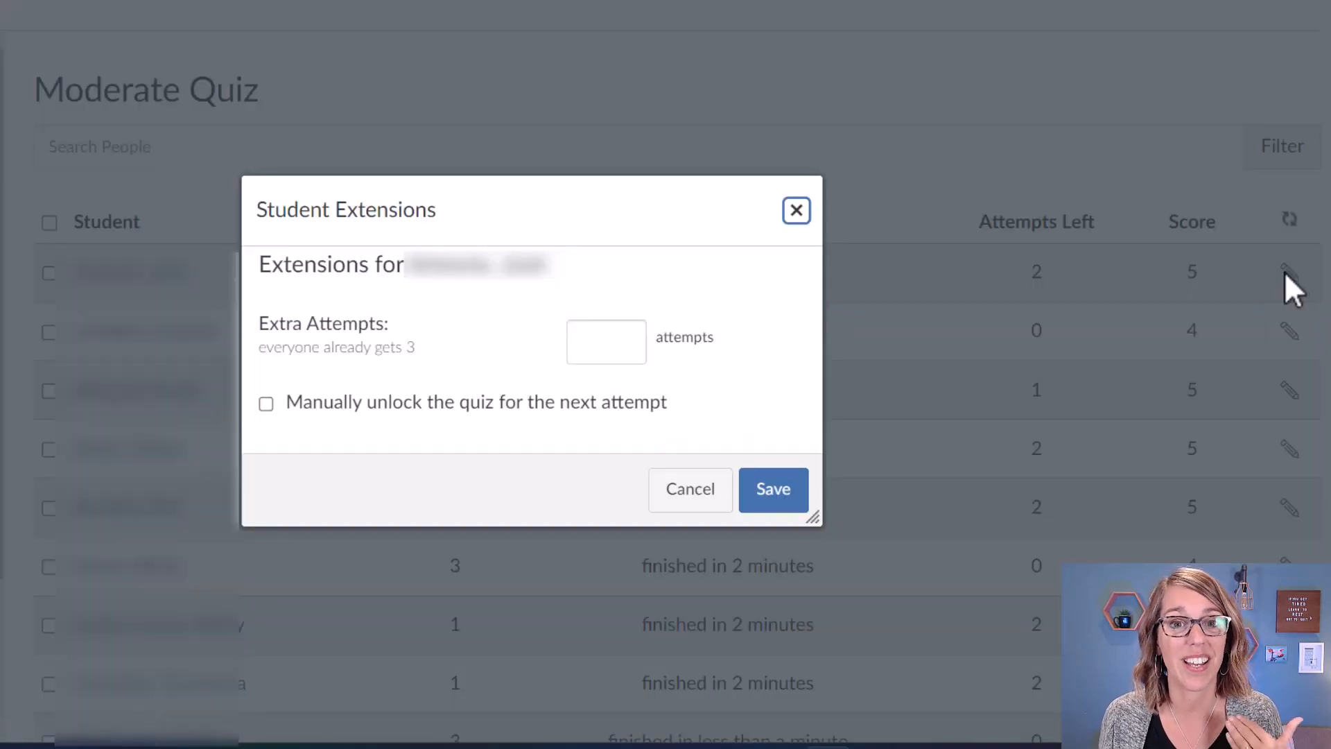
{"action": "mouse_move", "coordinate": [1265, 287]}
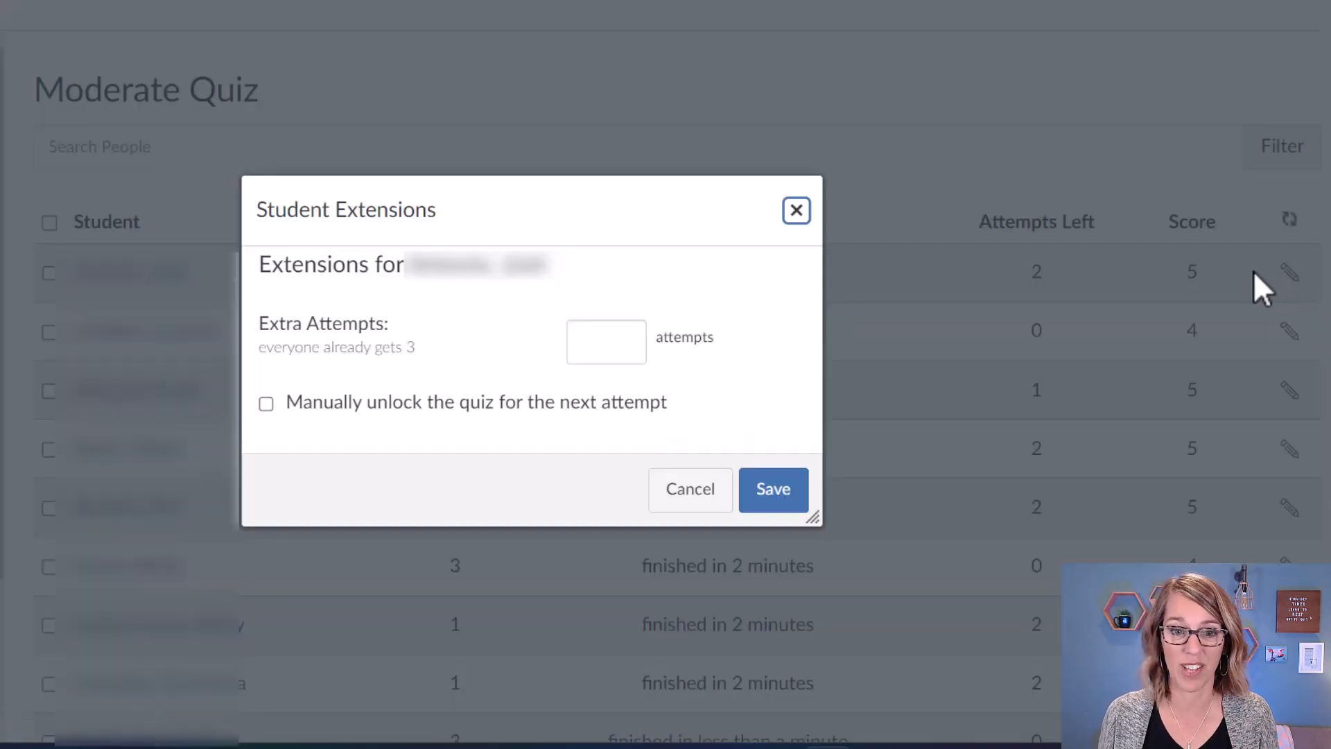
{"action": "left_click", "coordinate": [606, 341]}
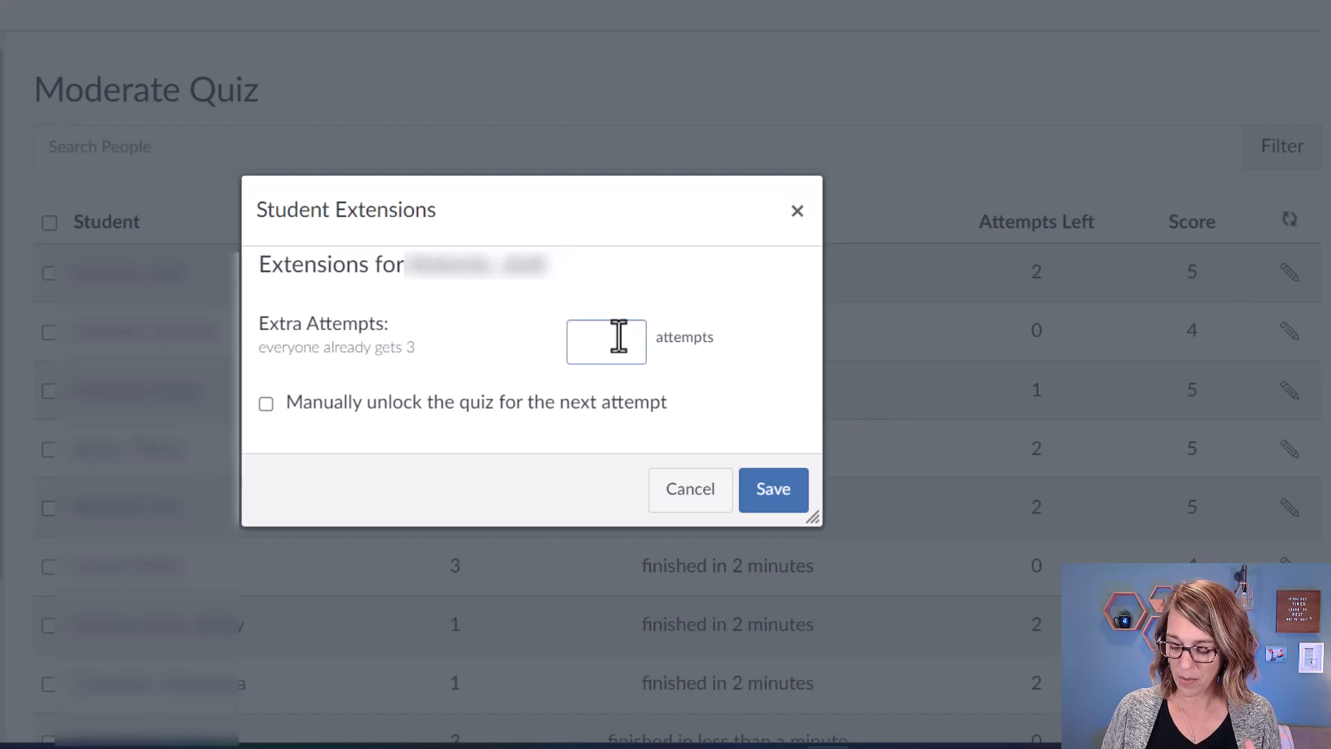
{"action": "type", "text": "1"}
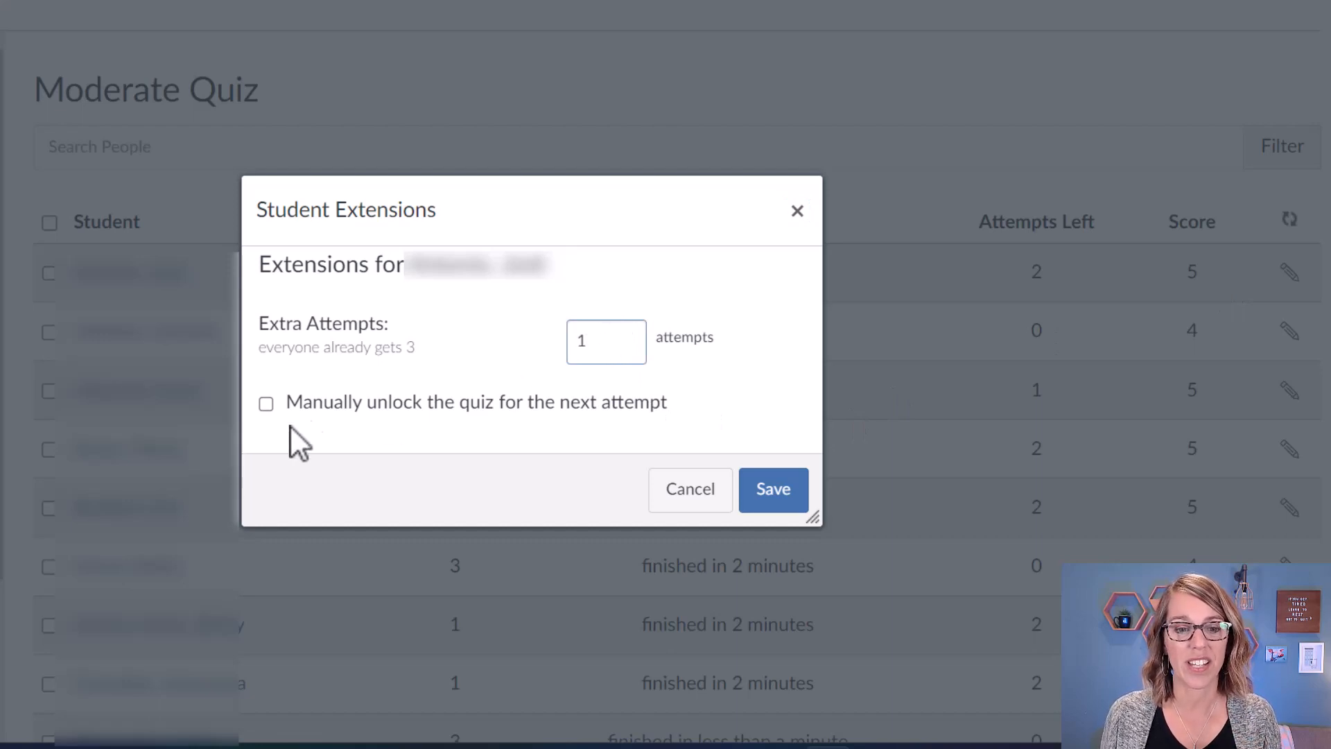
{"action": "left_click", "coordinate": [266, 404]}
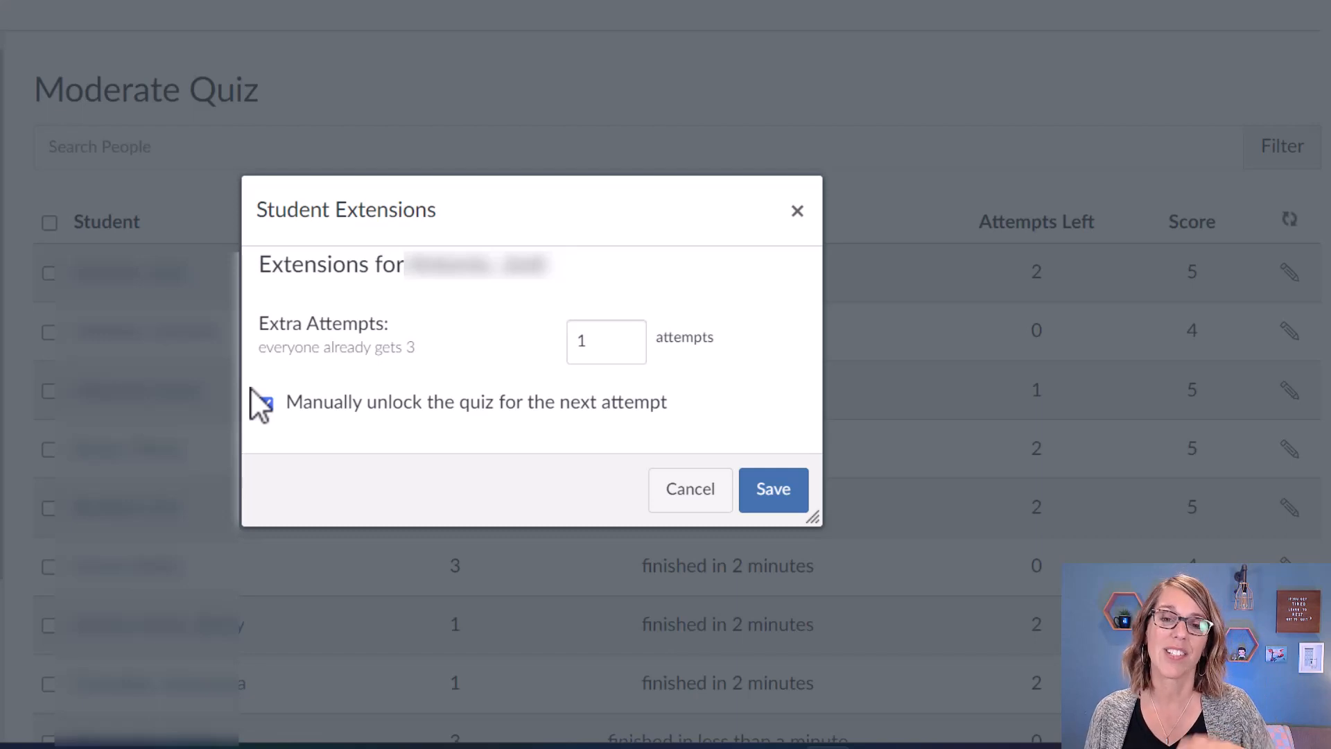
{"action": "left_click", "coordinate": [265, 404]}
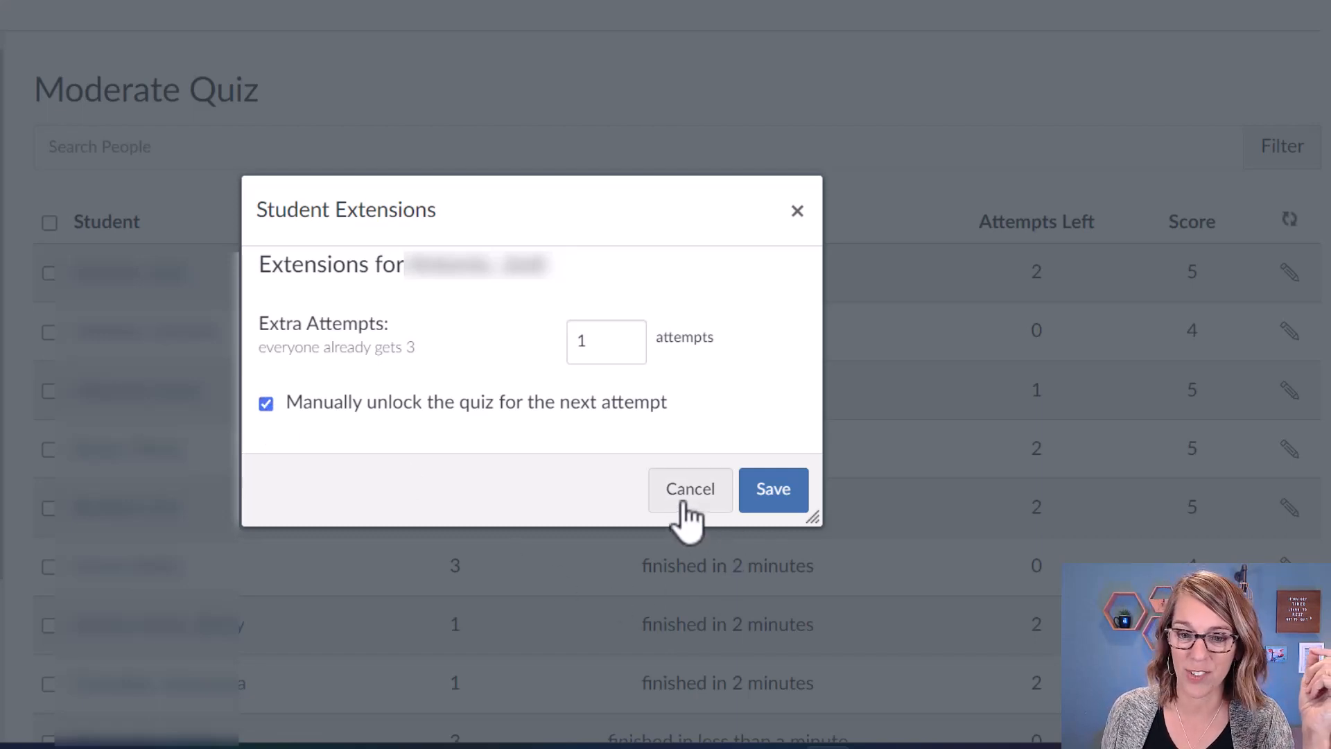
{"action": "left_click", "coordinate": [689, 489]}
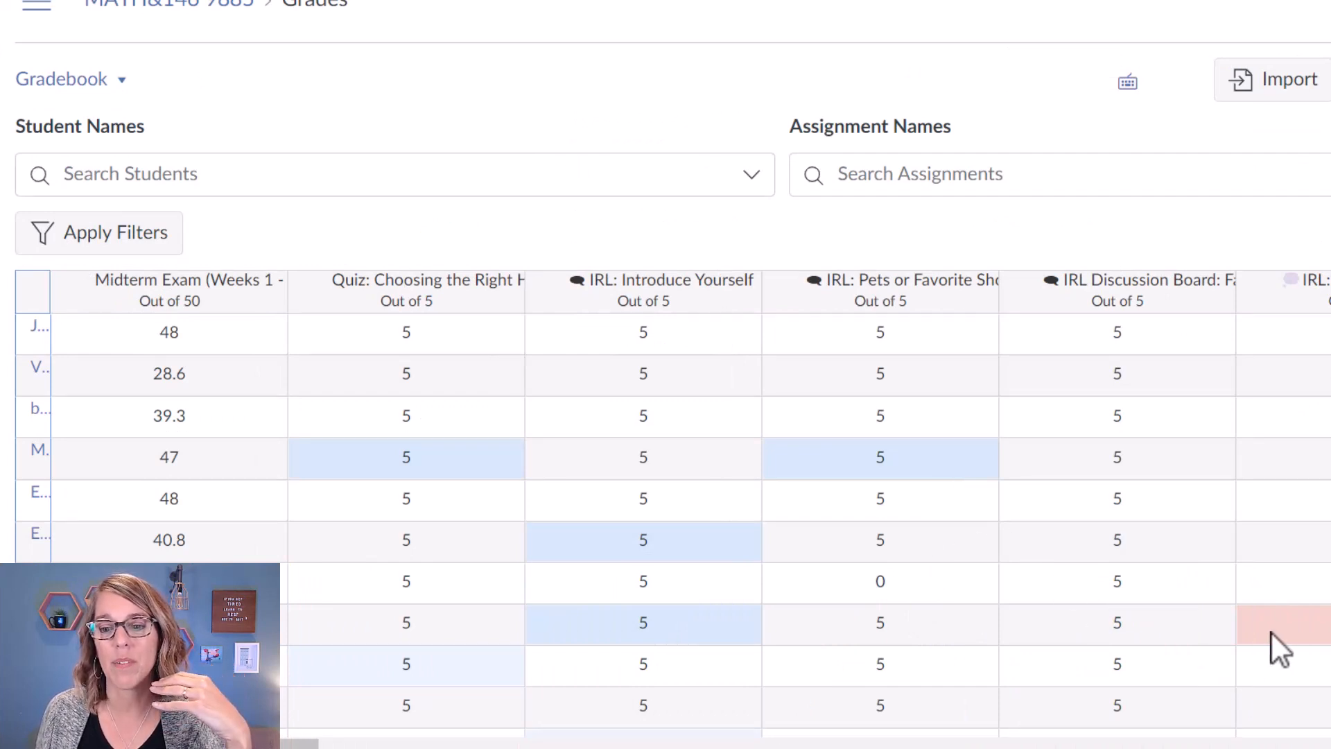
- Open a student's IRL: Introduce Yourself grade details, graded 5 and Late by 0.57 days
{"action": "scroll", "scroll_direction": "down", "scroll_amount": 3}
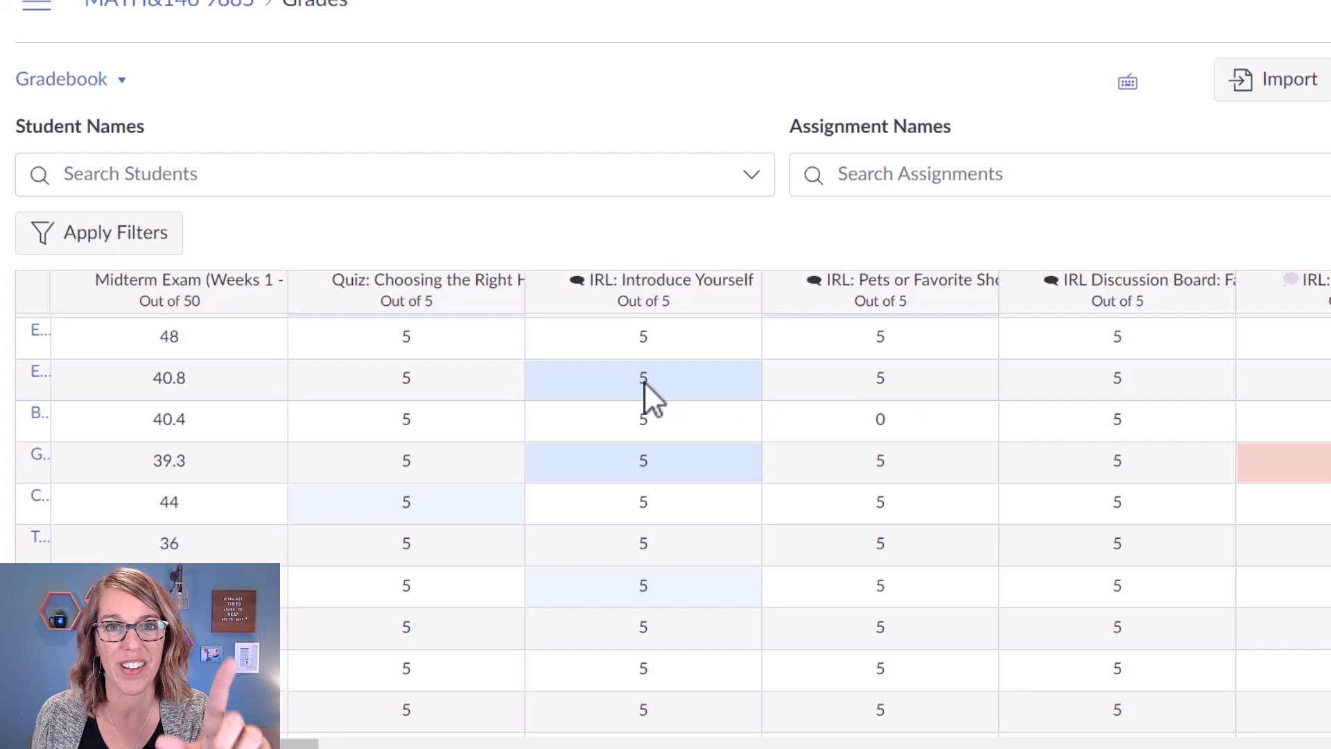
{"action": "left_click", "coordinate": [643, 378]}
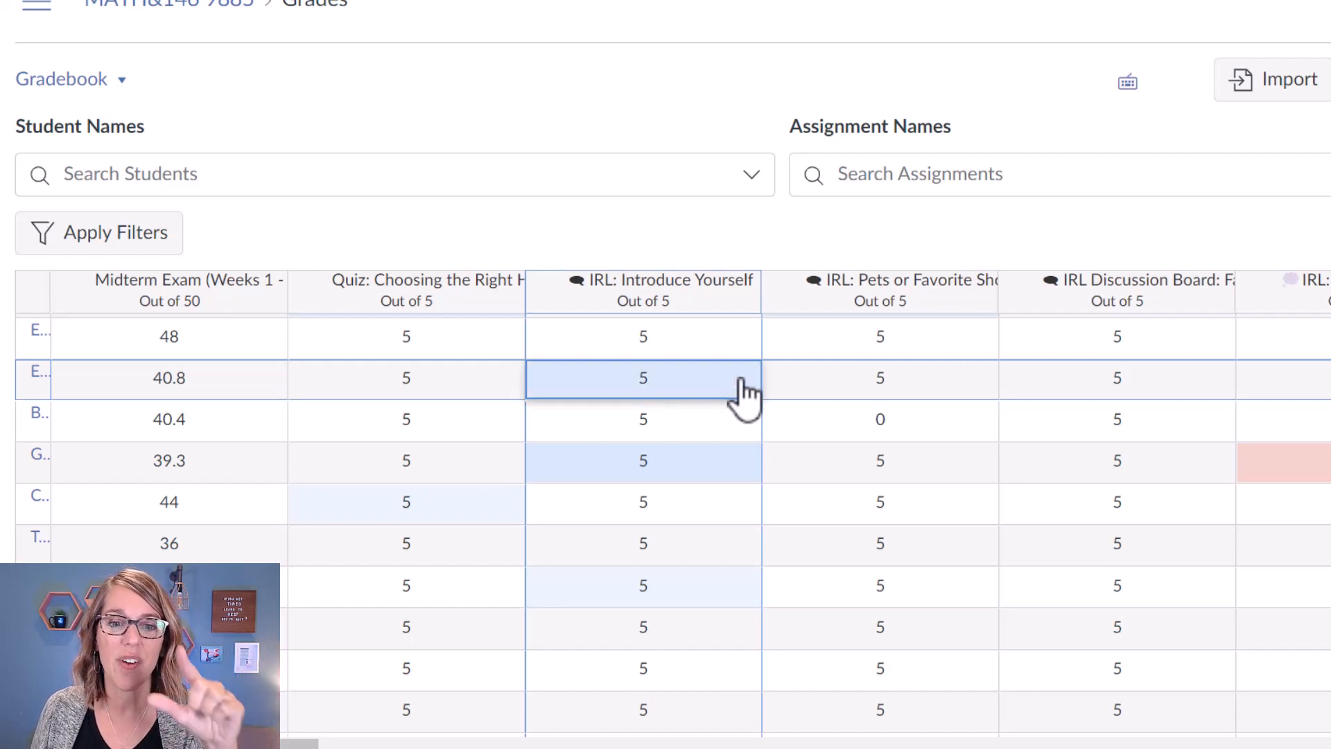
{"action": "left_click", "coordinate": [643, 378]}
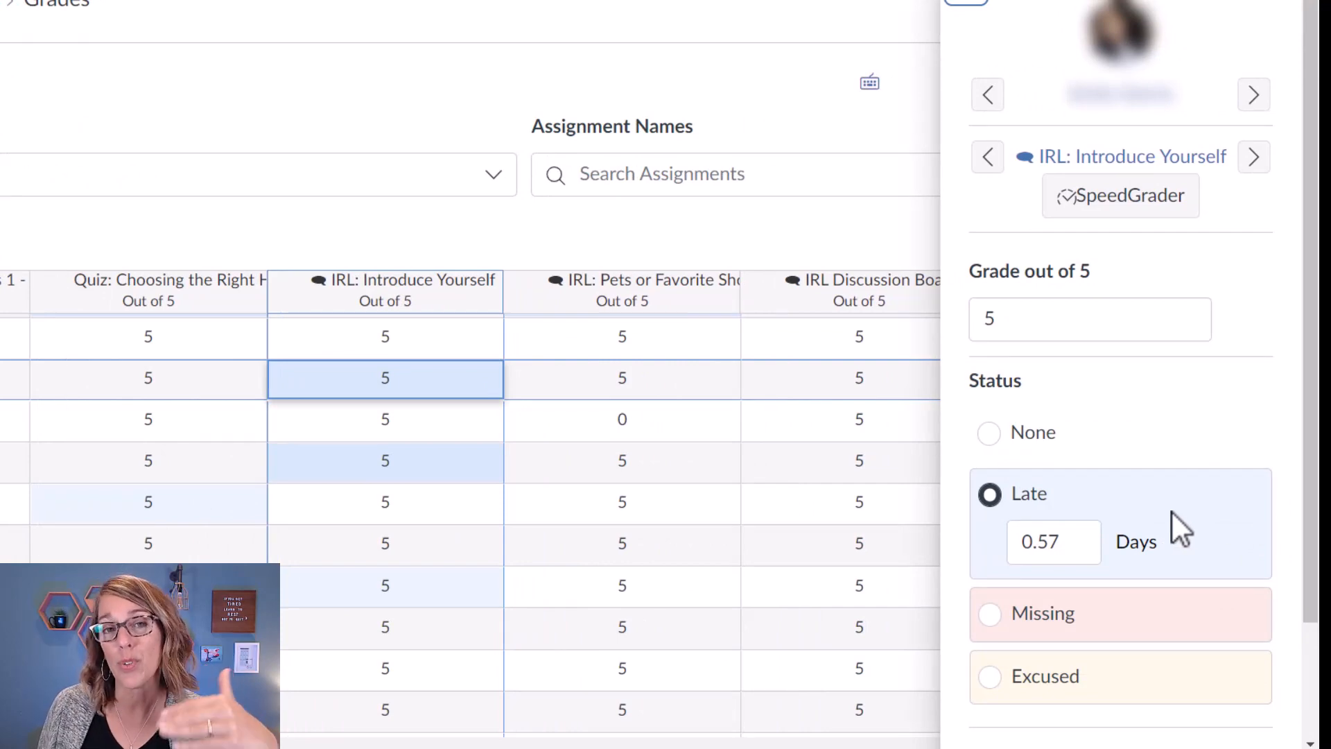
{"action": "mouse_move", "coordinate": [1103, 662]}
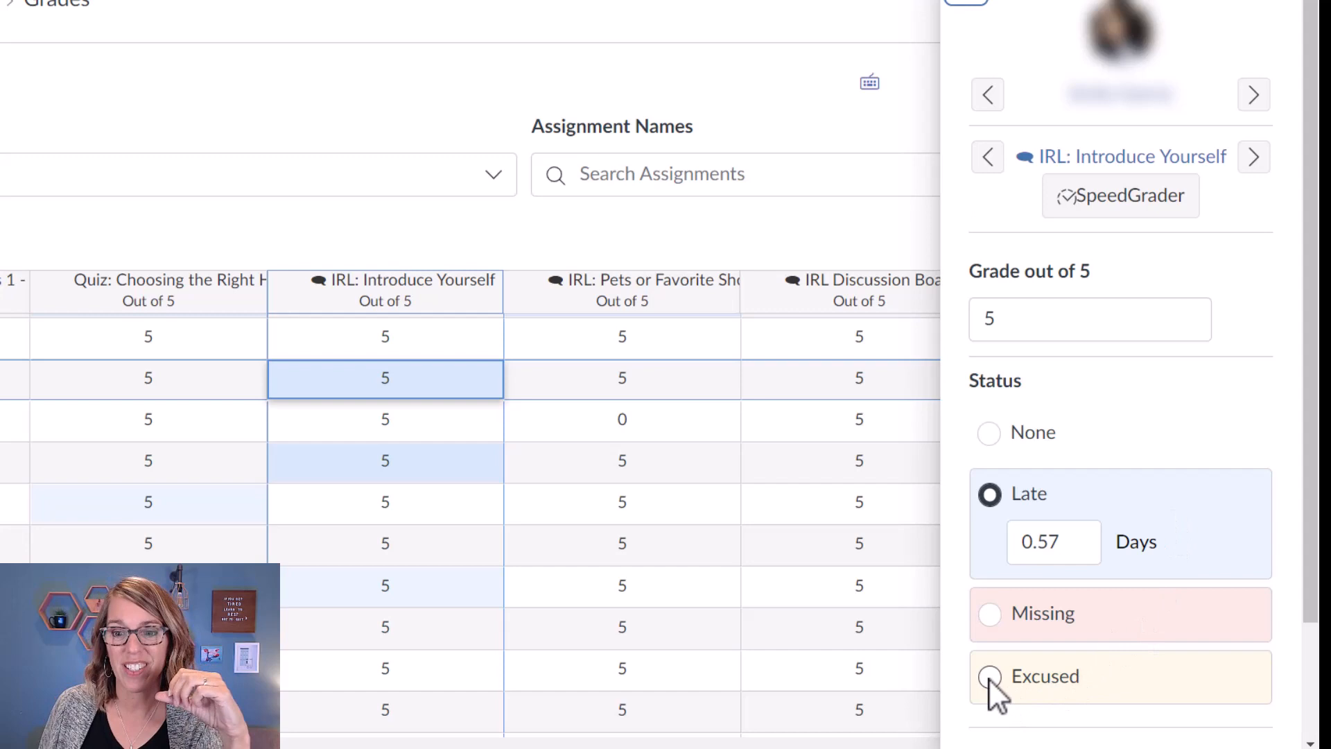
{"action": "left_click", "coordinate": [990, 676]}
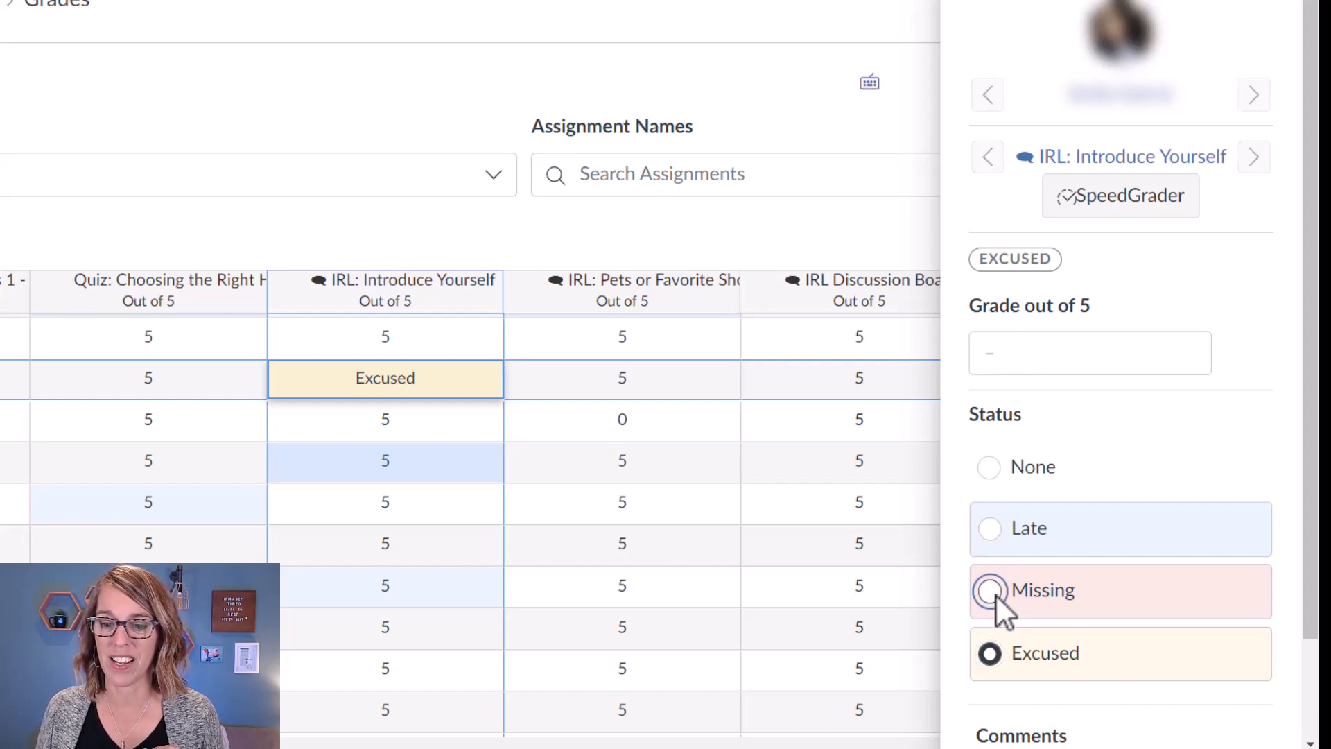
{"action": "left_click", "coordinate": [989, 590]}
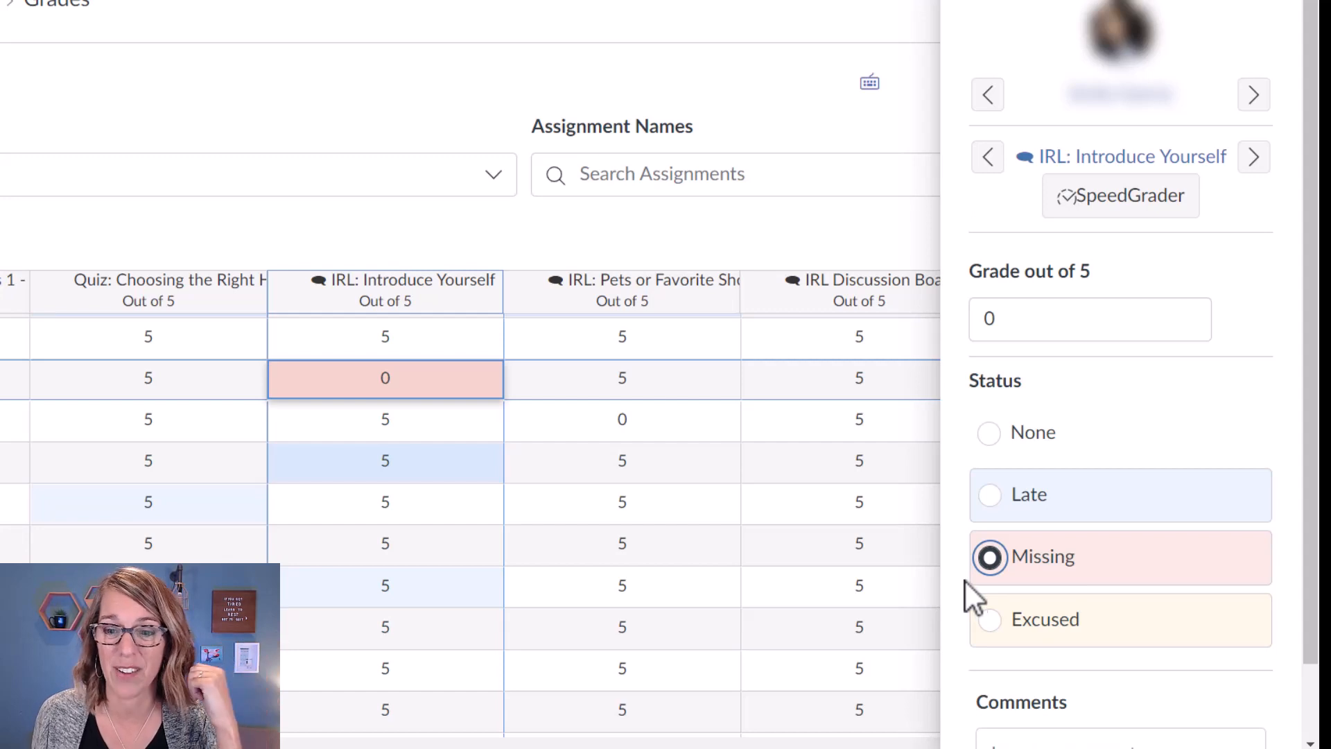
{"action": "left_click", "coordinate": [990, 494]}
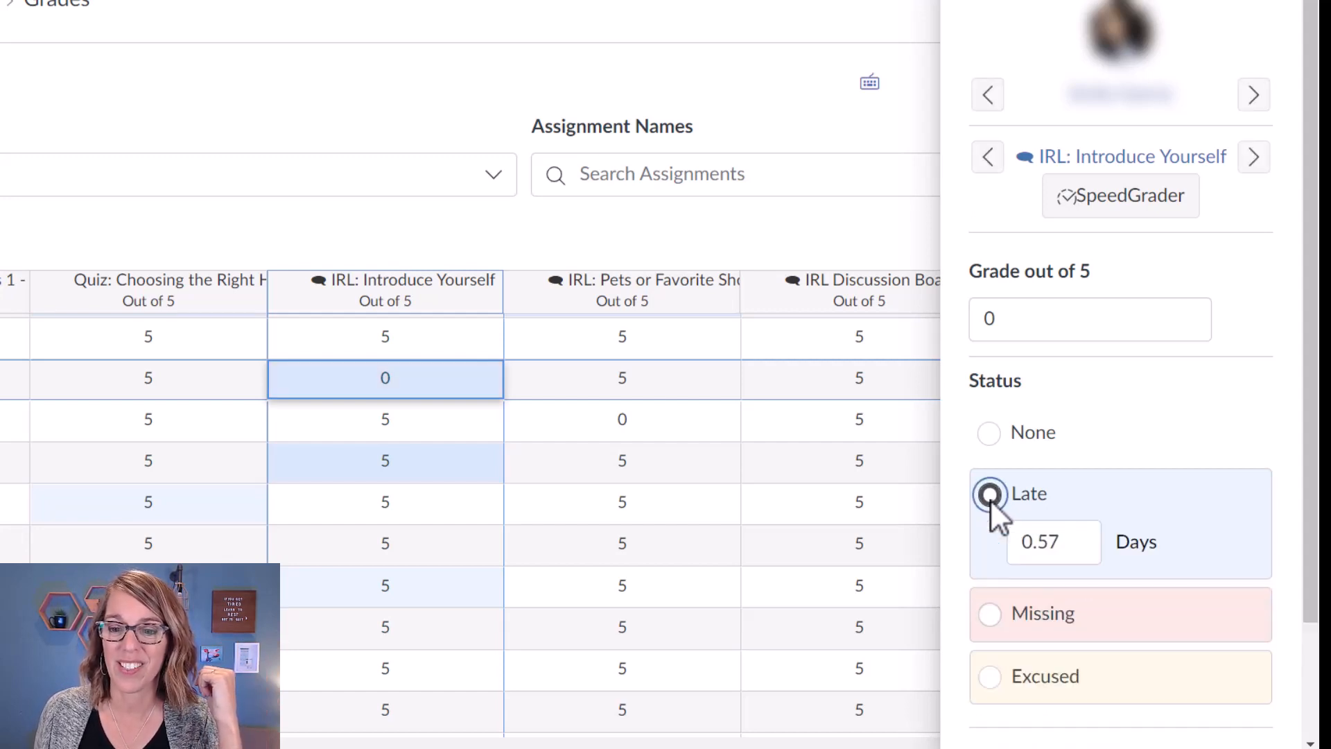
{"action": "left_click", "coordinate": [1090, 318]}
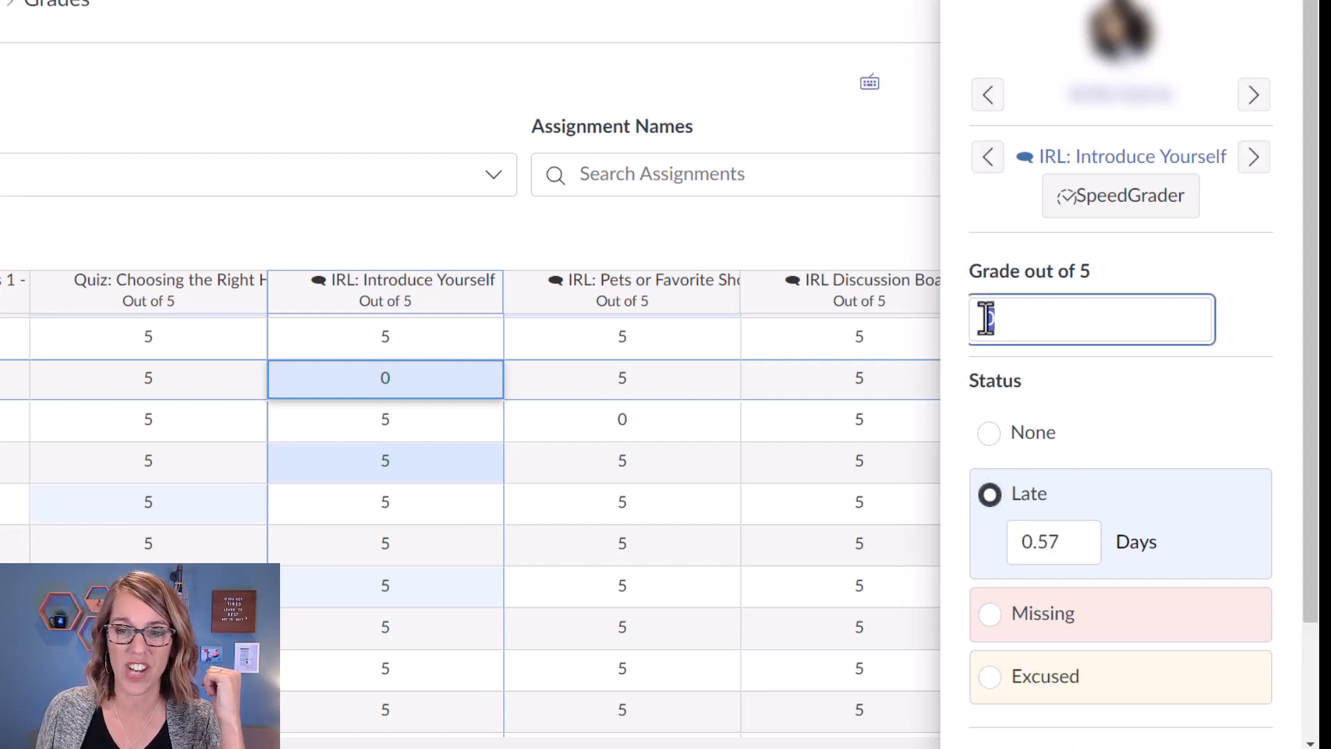
{"action": "type", "text": "5"}
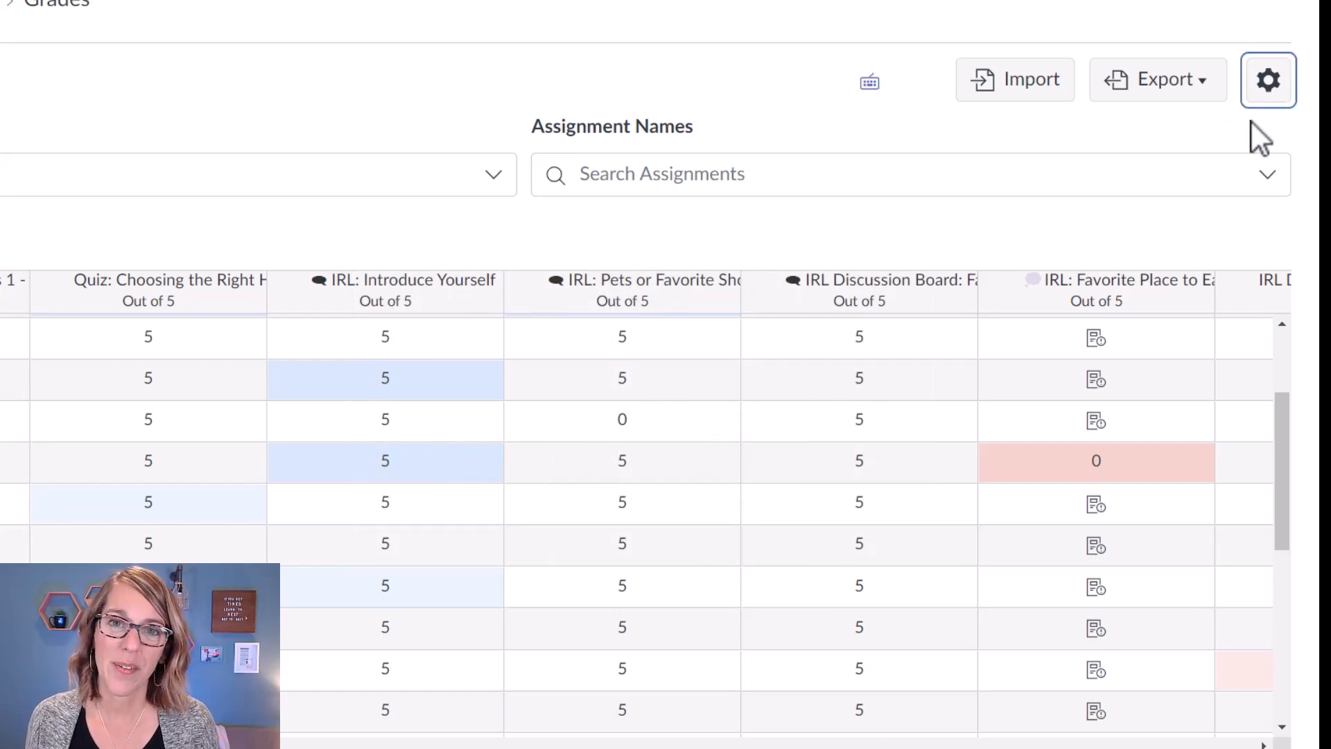
- Tick automatic late-submission deductions in Gradebook Settings, then cancel without applying
{"action": "left_click", "coordinate": [1269, 79]}
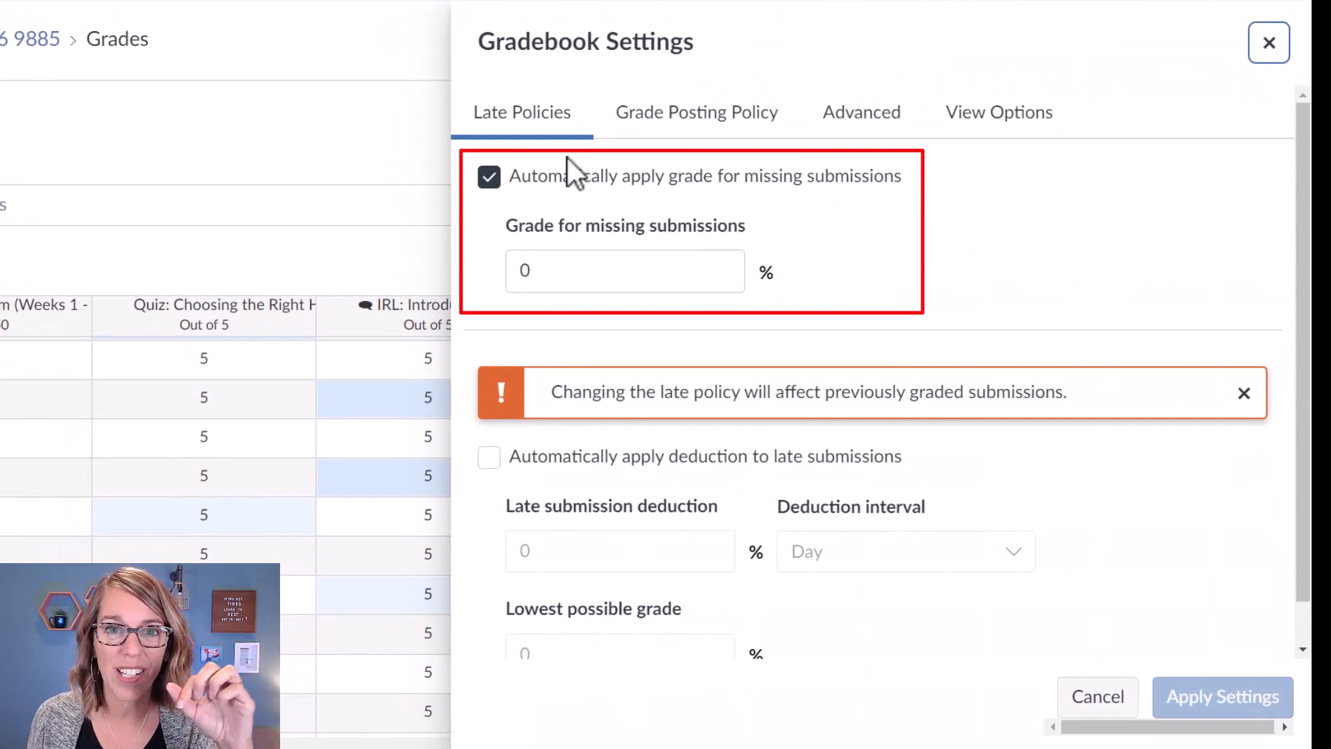
{"action": "mouse_move", "coordinate": [576, 181]}
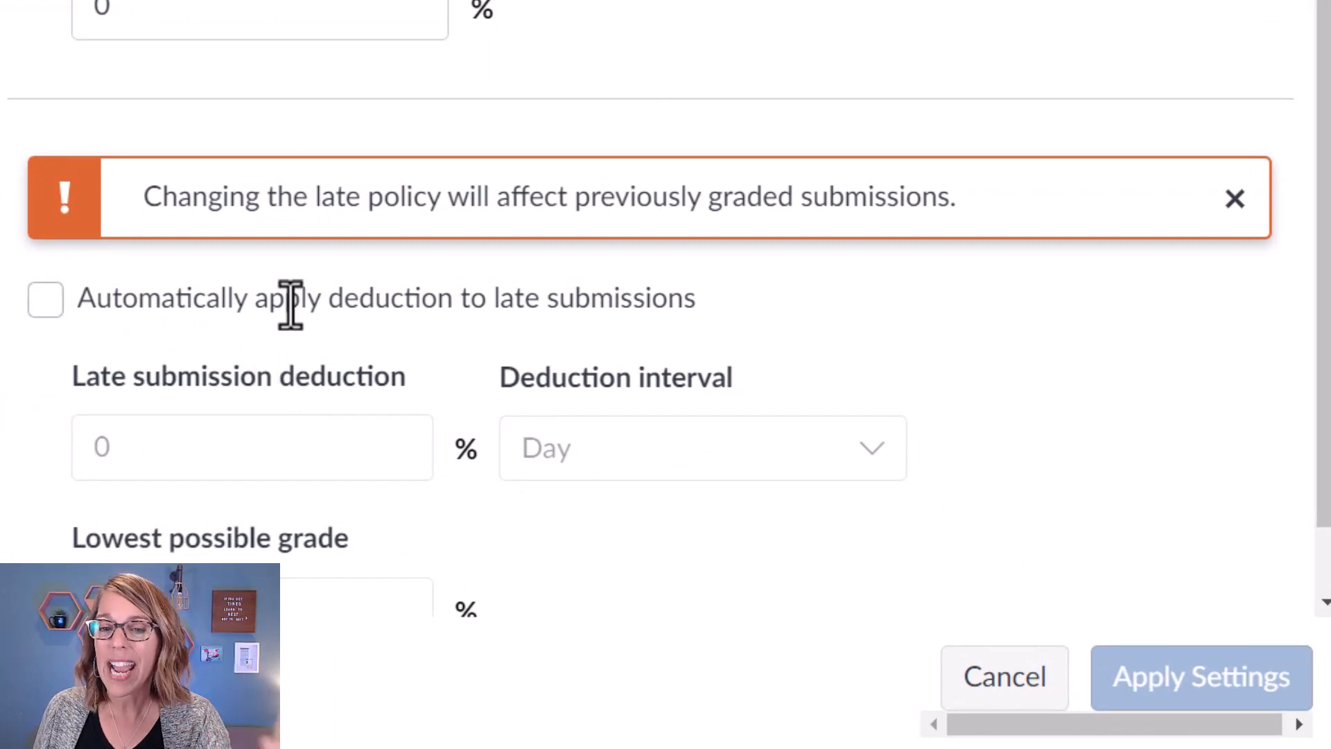
{"action": "mouse_move", "coordinate": [457, 404]}
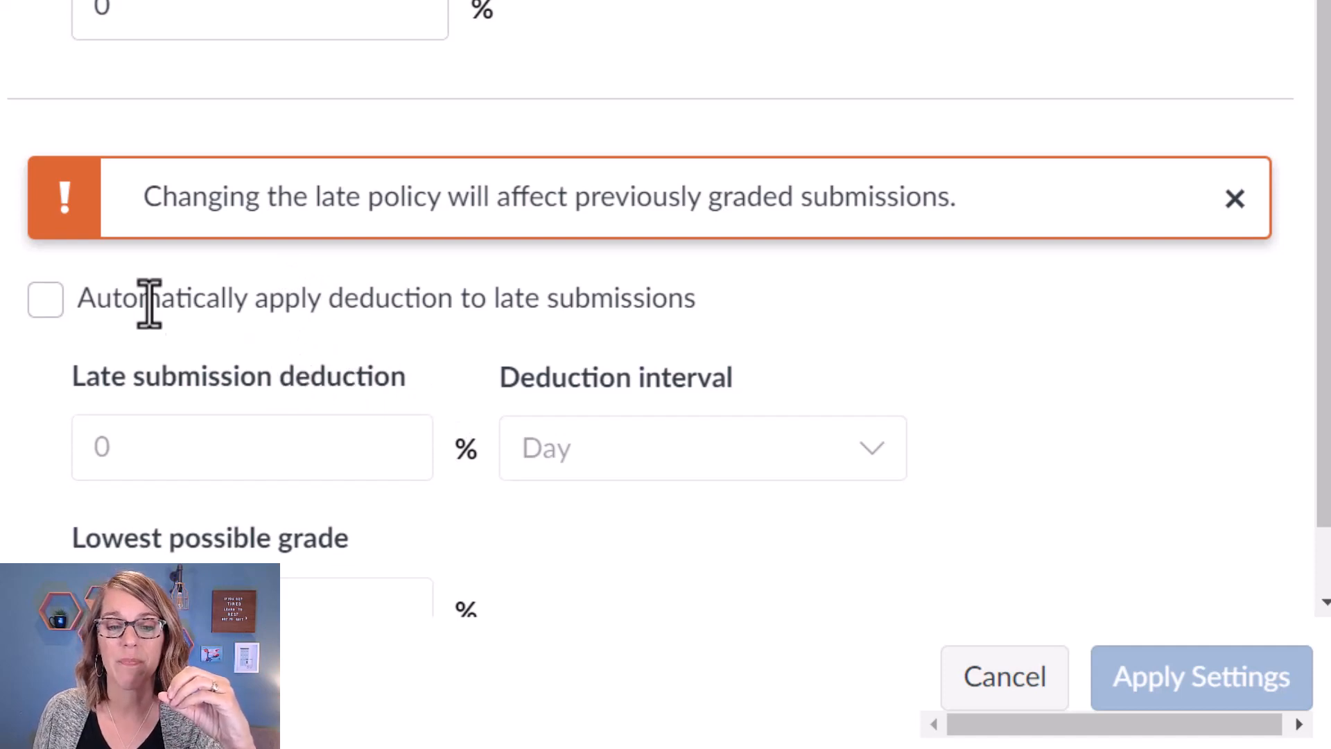
{"action": "left_click", "coordinate": [45, 298]}
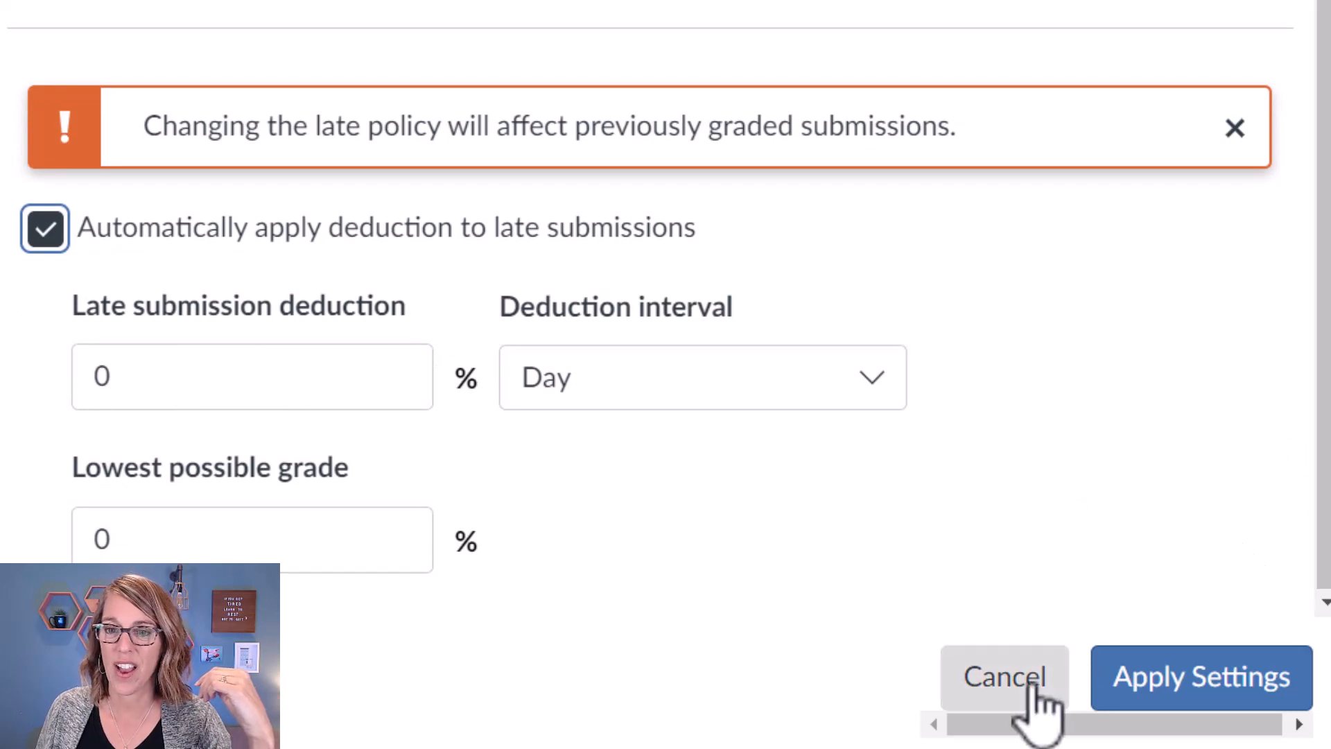
{"action": "left_click", "coordinate": [1005, 676]}
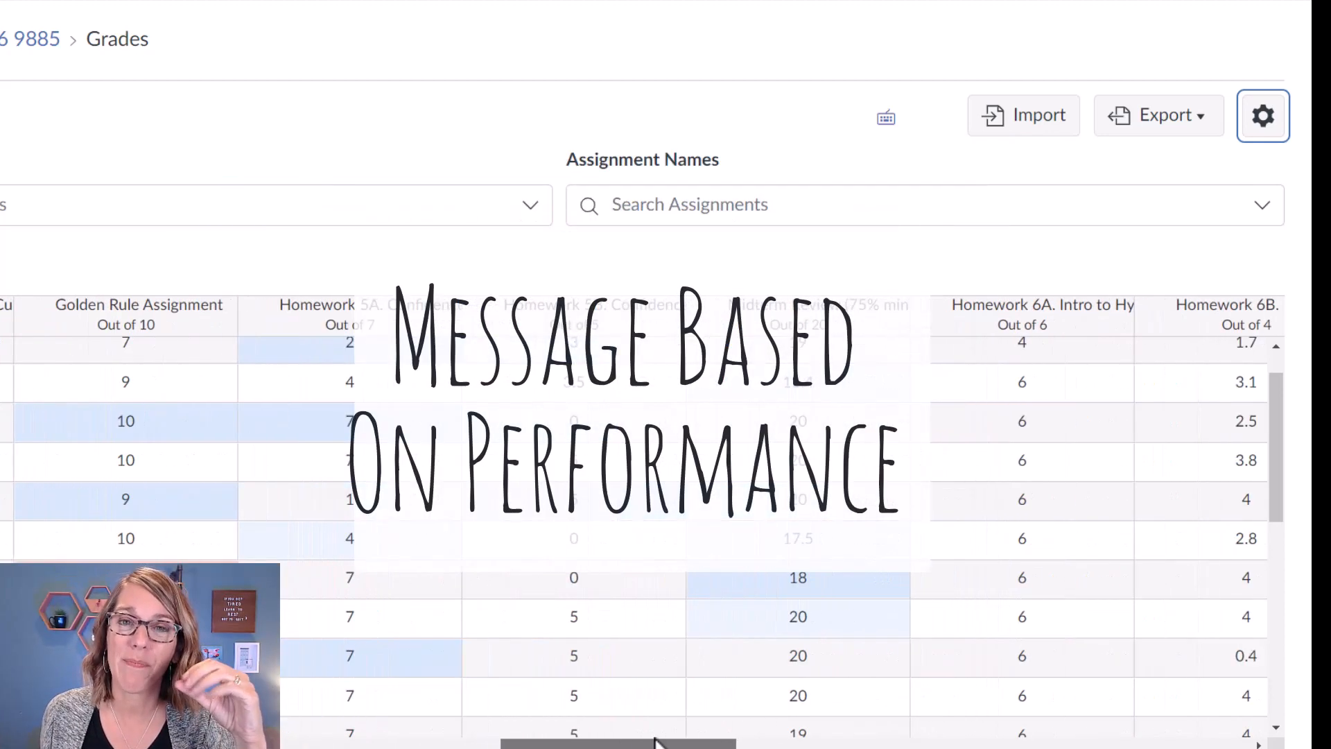
- Scroll to the Homework 6A column and choose Message Students Who from its menu
{"action": "scroll", "scroll_direction": "right", "scroll_amount": 3}
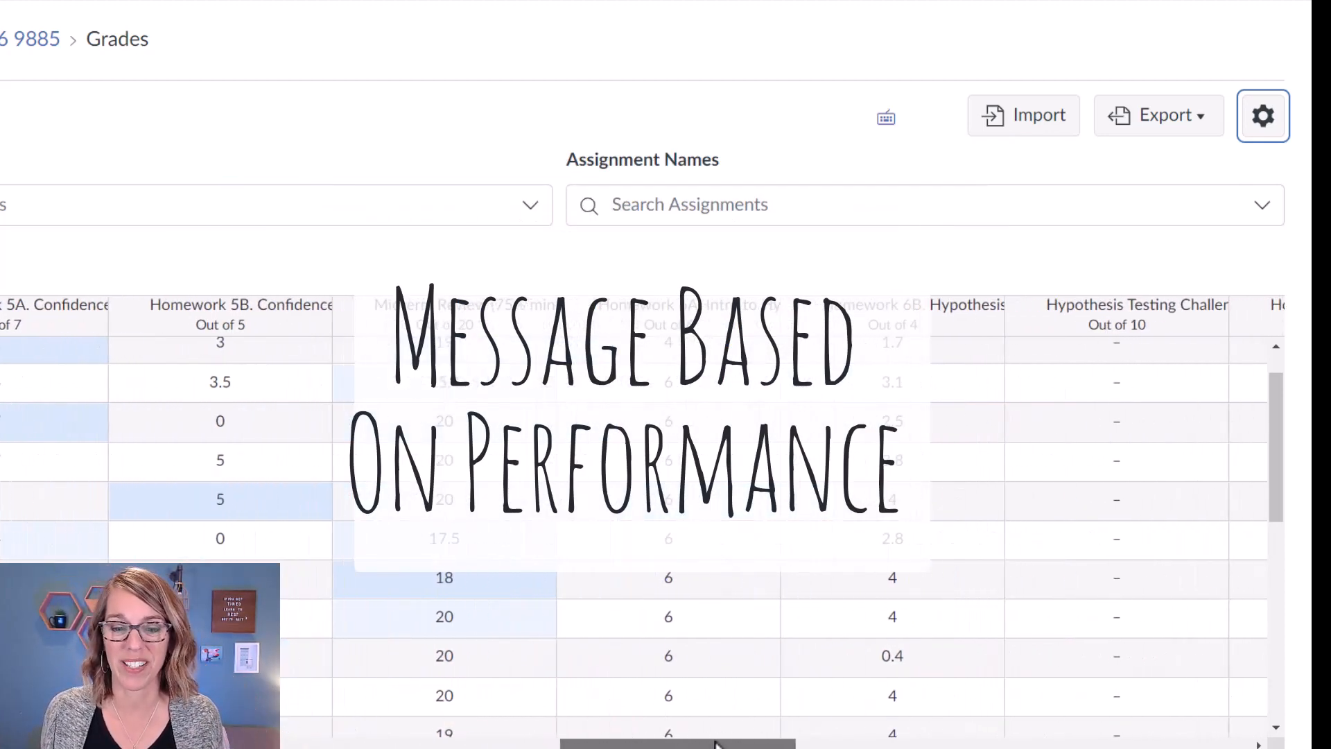
{"action": "scroll", "scroll_direction": "right", "scroll_amount": 3}
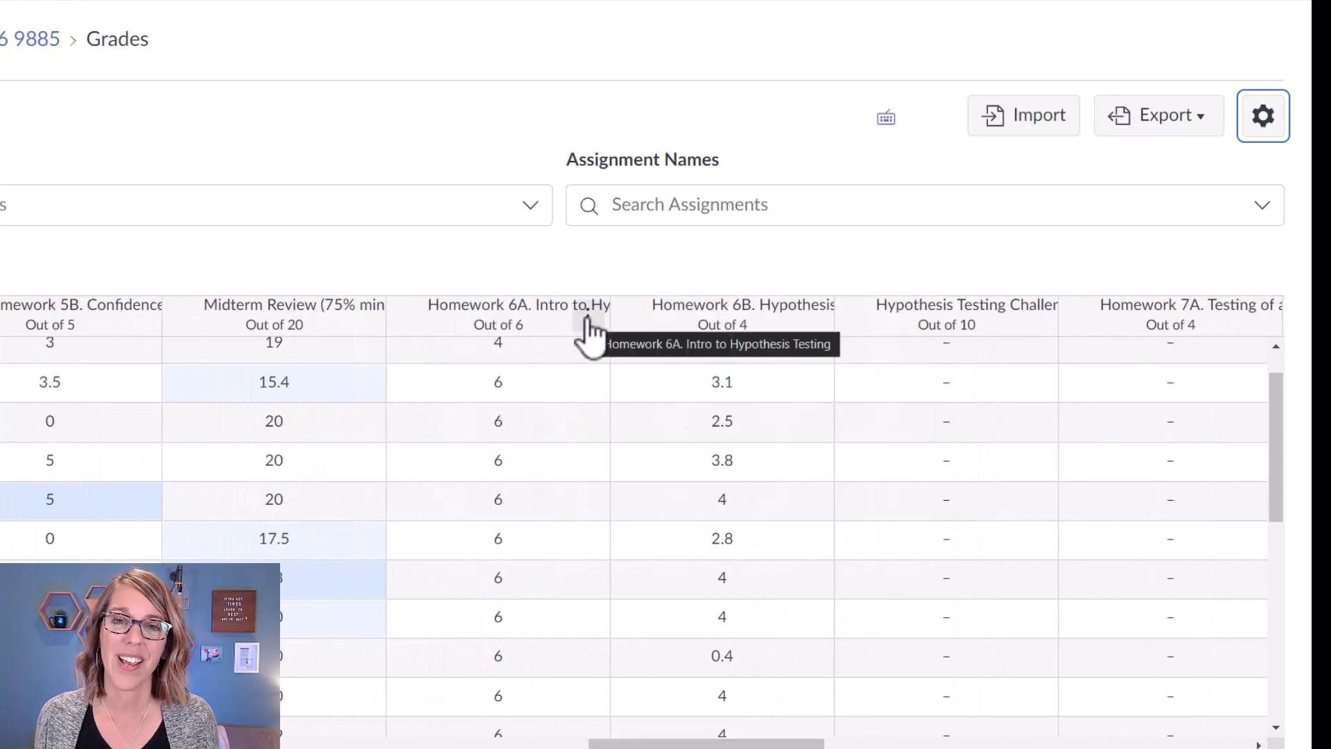
{"action": "left_click", "coordinate": [589, 321]}
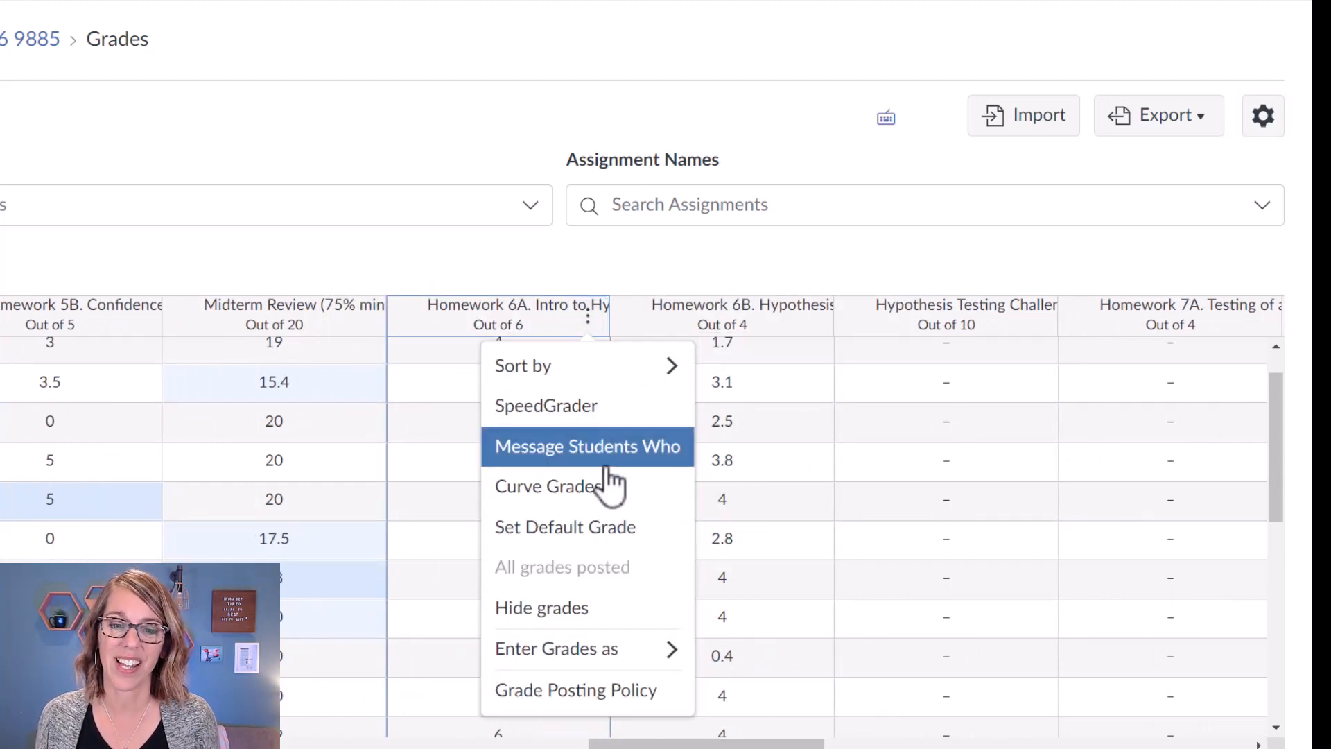
{"action": "left_click", "coordinate": [587, 446]}
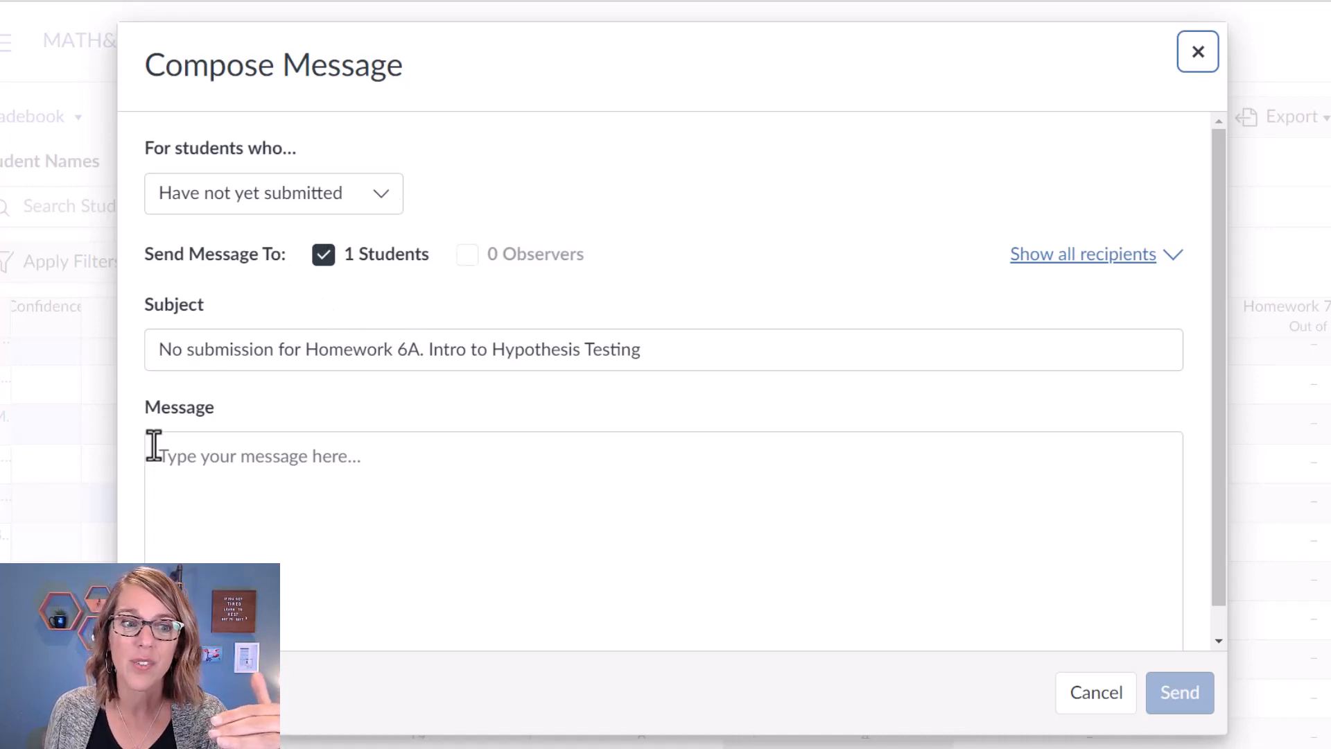
- Target students who scored more than 5 with the message 'Good job on this assignment!'
{"action": "type", "text": "Message . . ."}
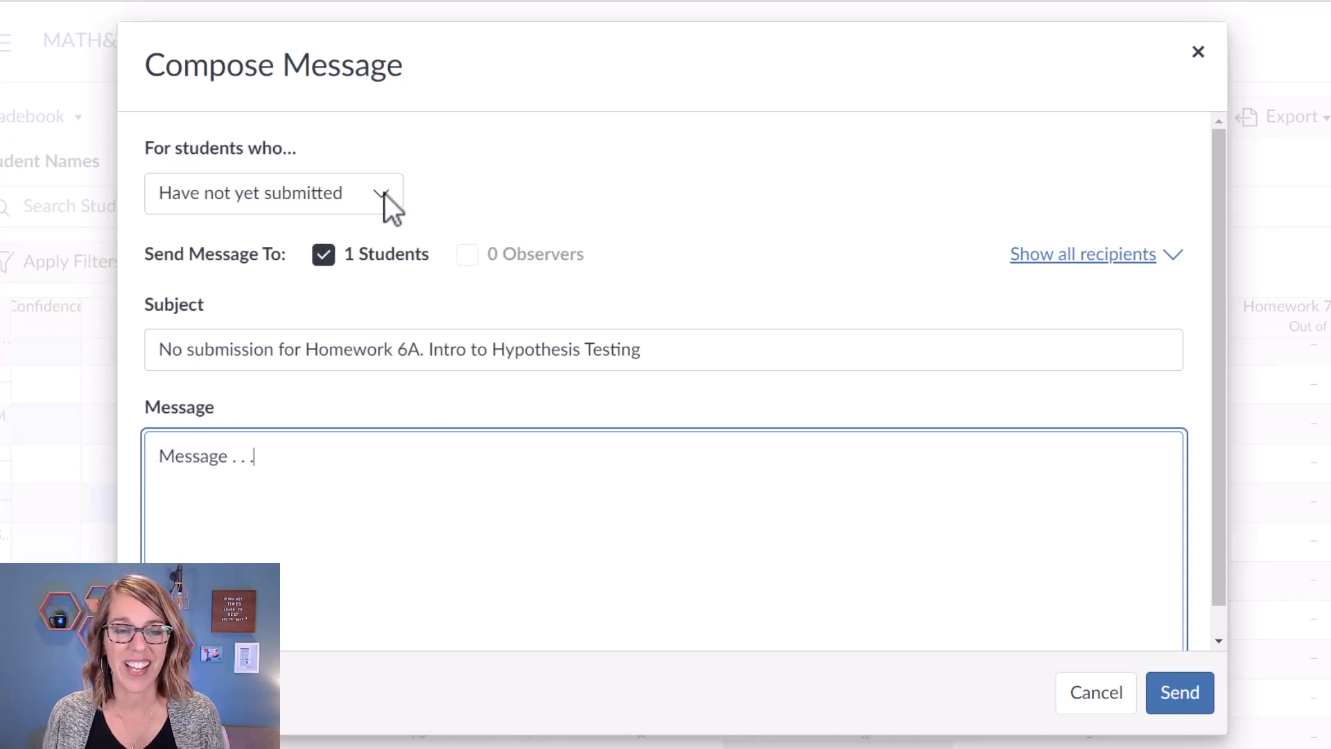
{"action": "left_click", "coordinate": [273, 193]}
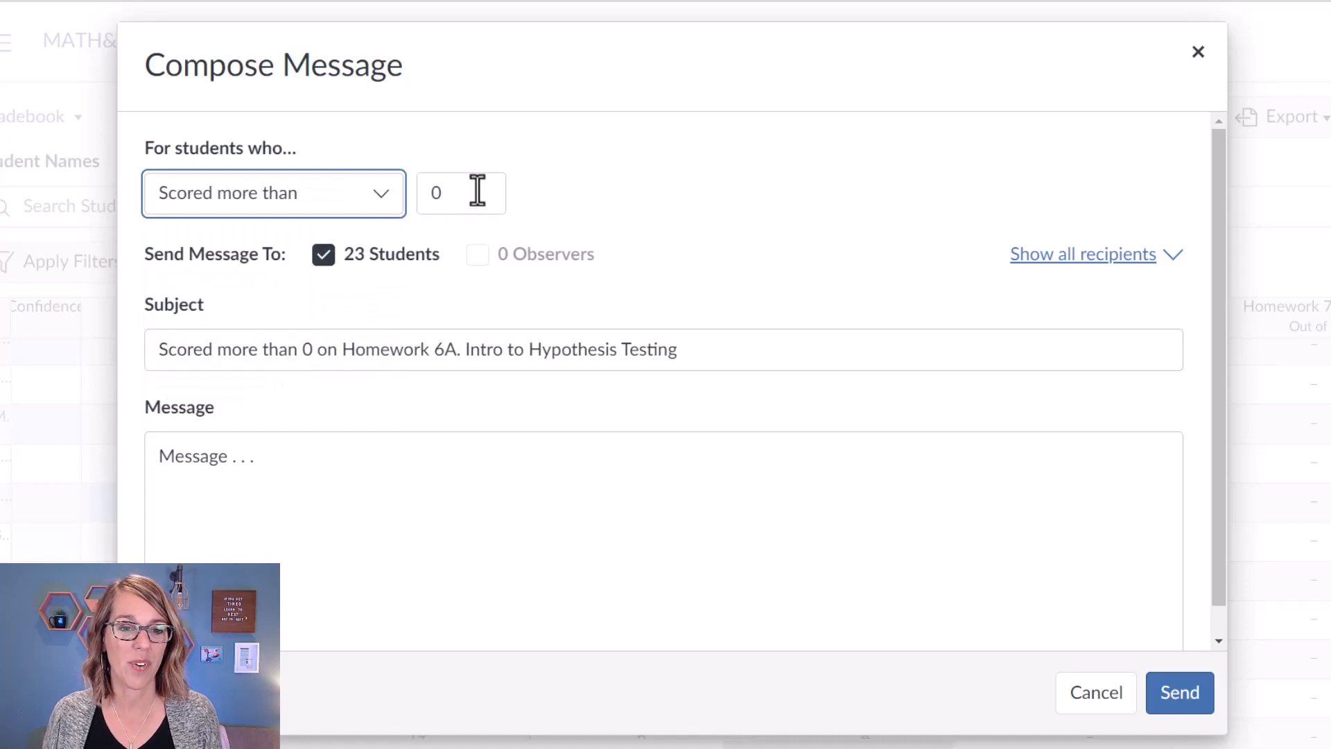
{"action": "left_click", "coordinate": [461, 193]}
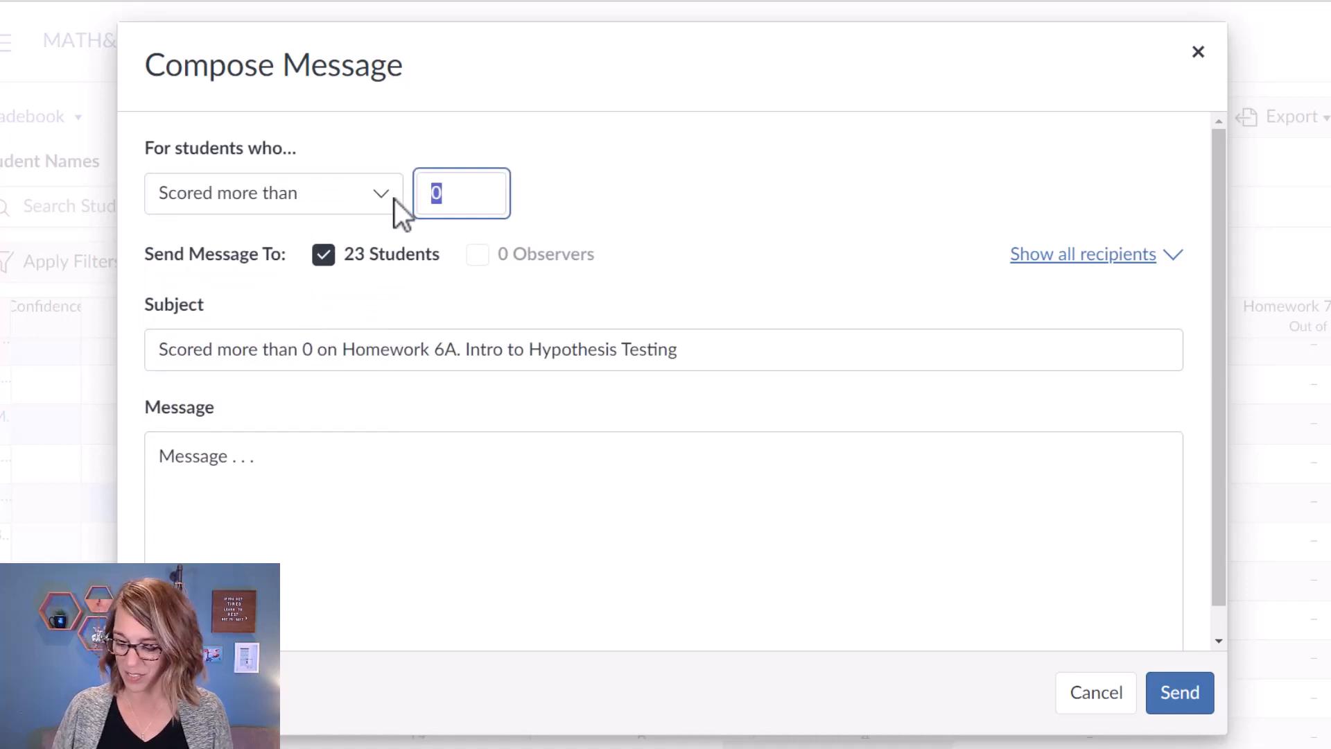
{"action": "type", "text": "5"}
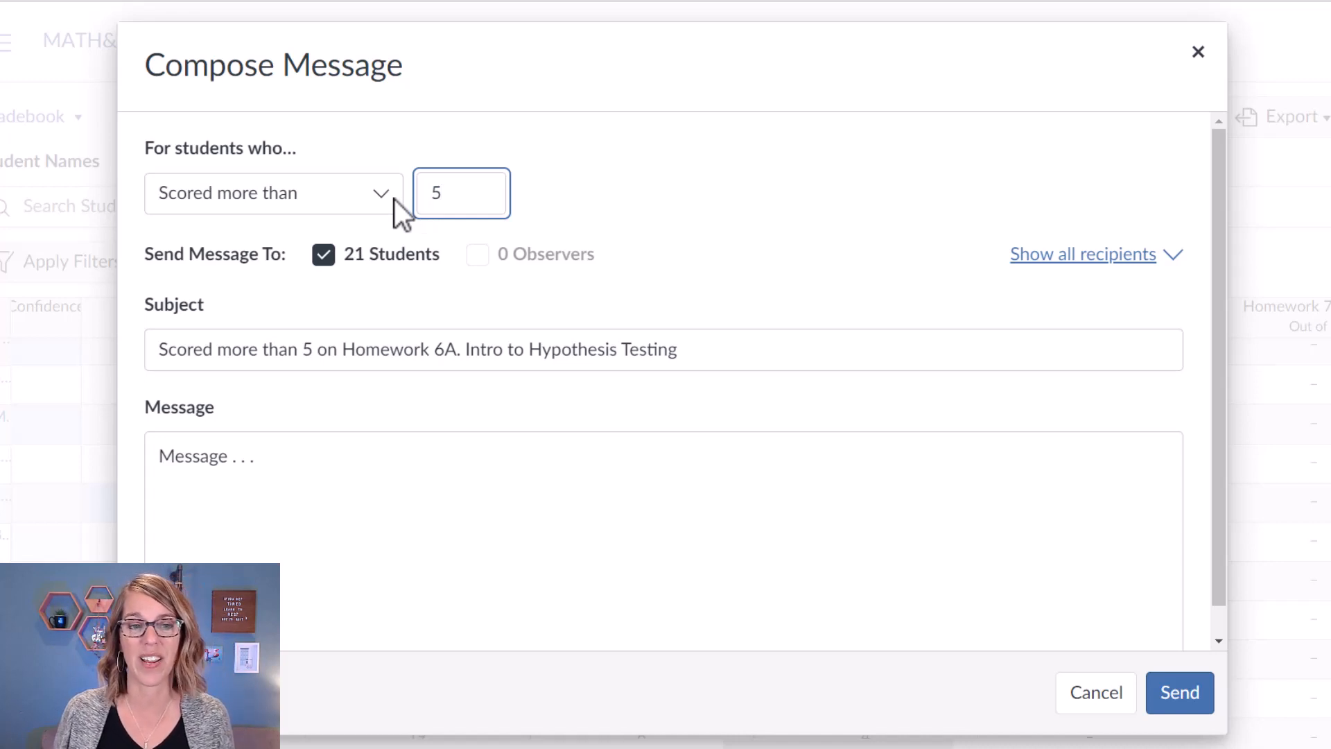
{"action": "mouse_move", "coordinate": [416, 329]}
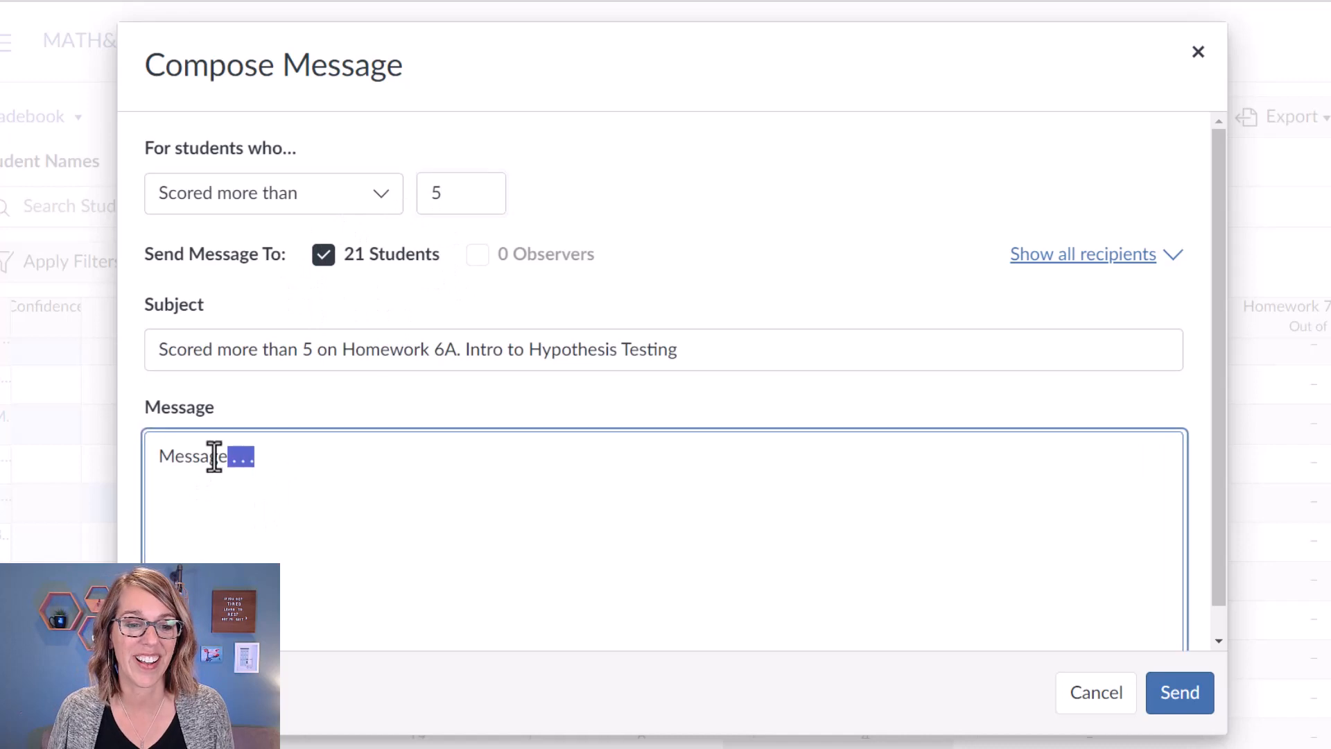
{"action": "type", "text": "Good"}
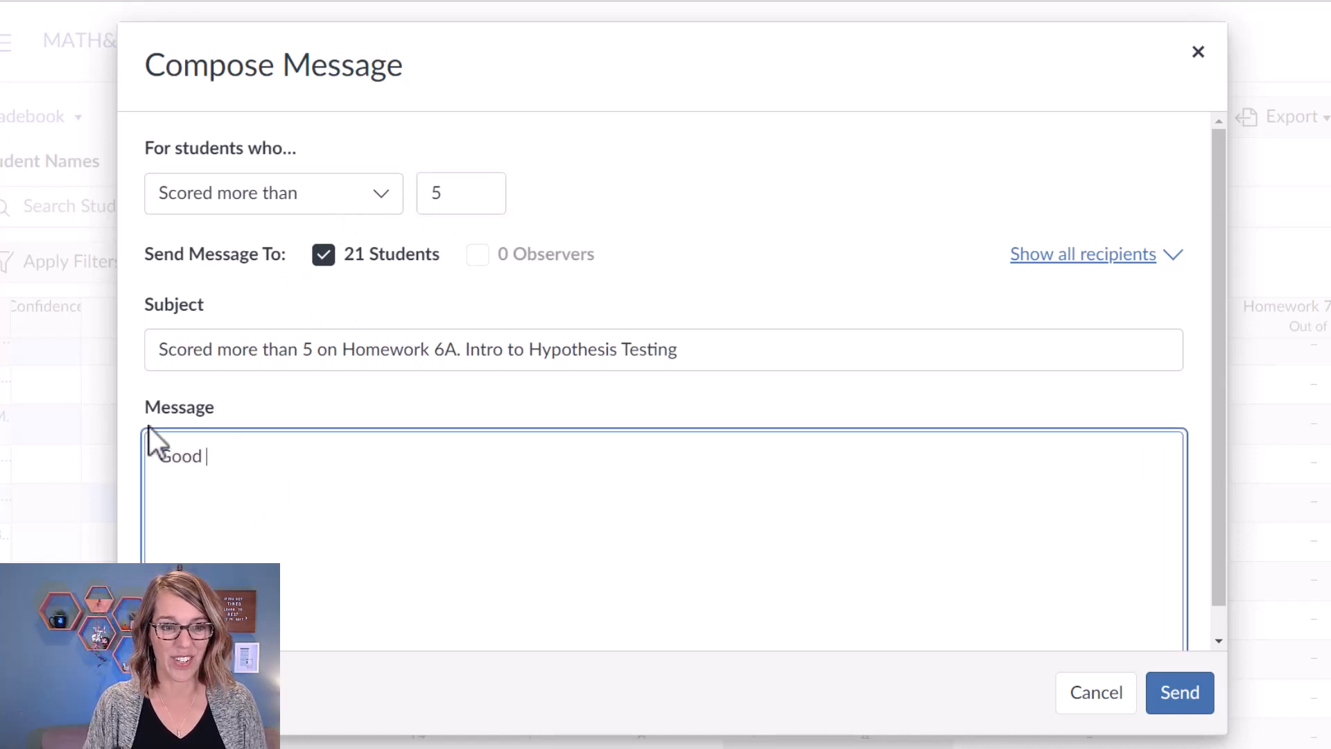
{"action": "type", "text": "job on this assi"}
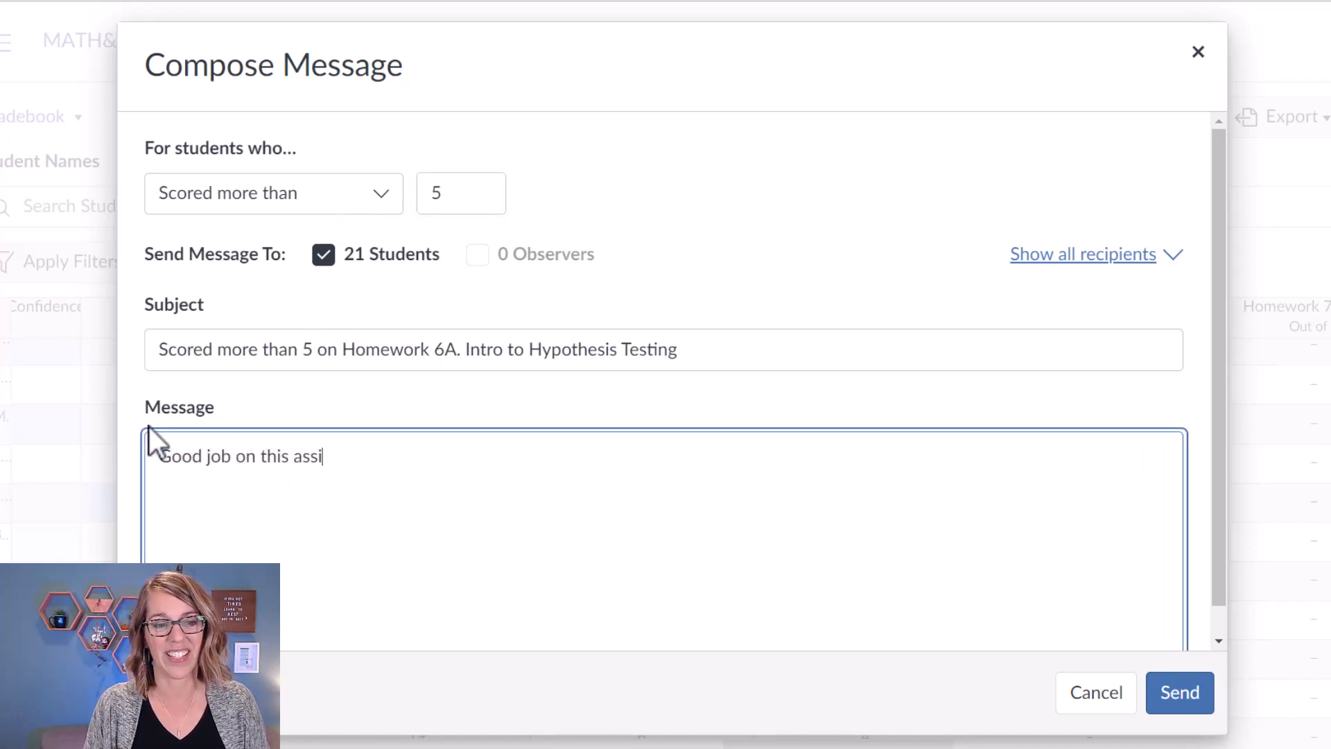
{"action": "type", "text": "gnment!"}
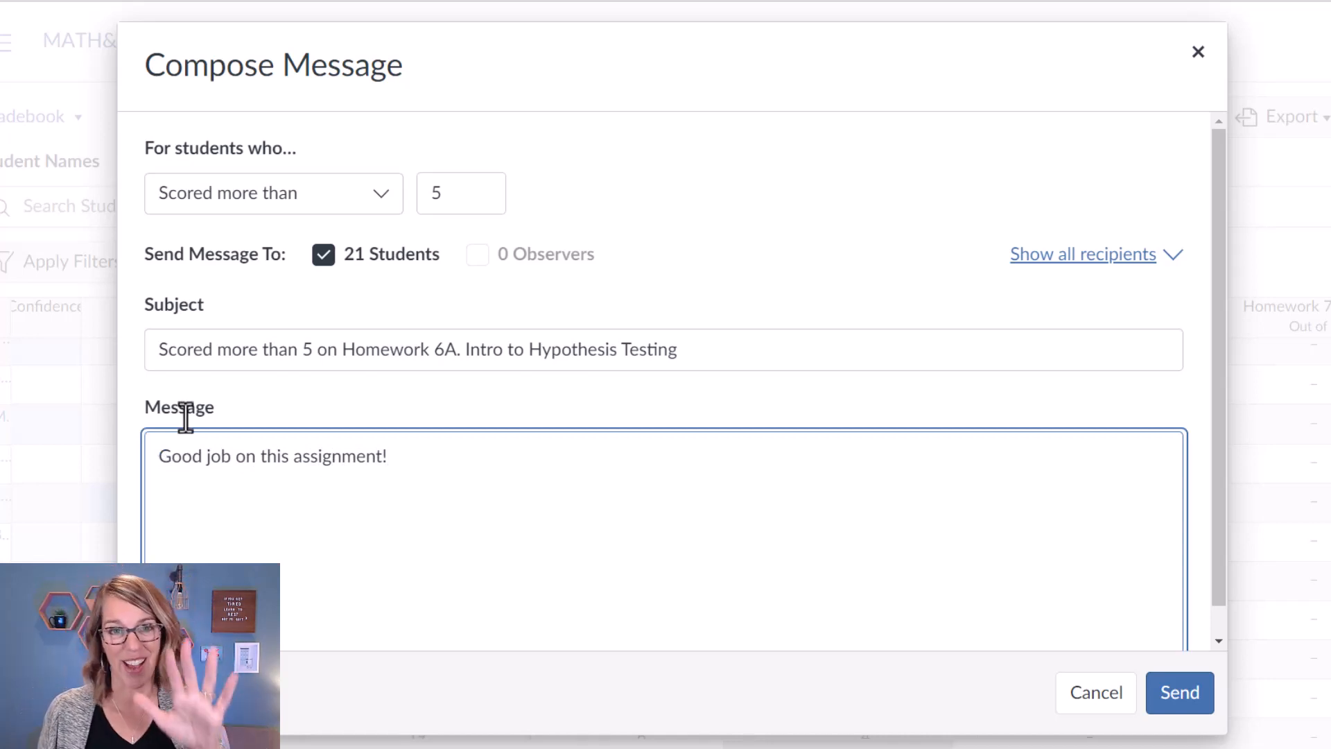
{"action": "mouse_move", "coordinate": [1028, 448]}
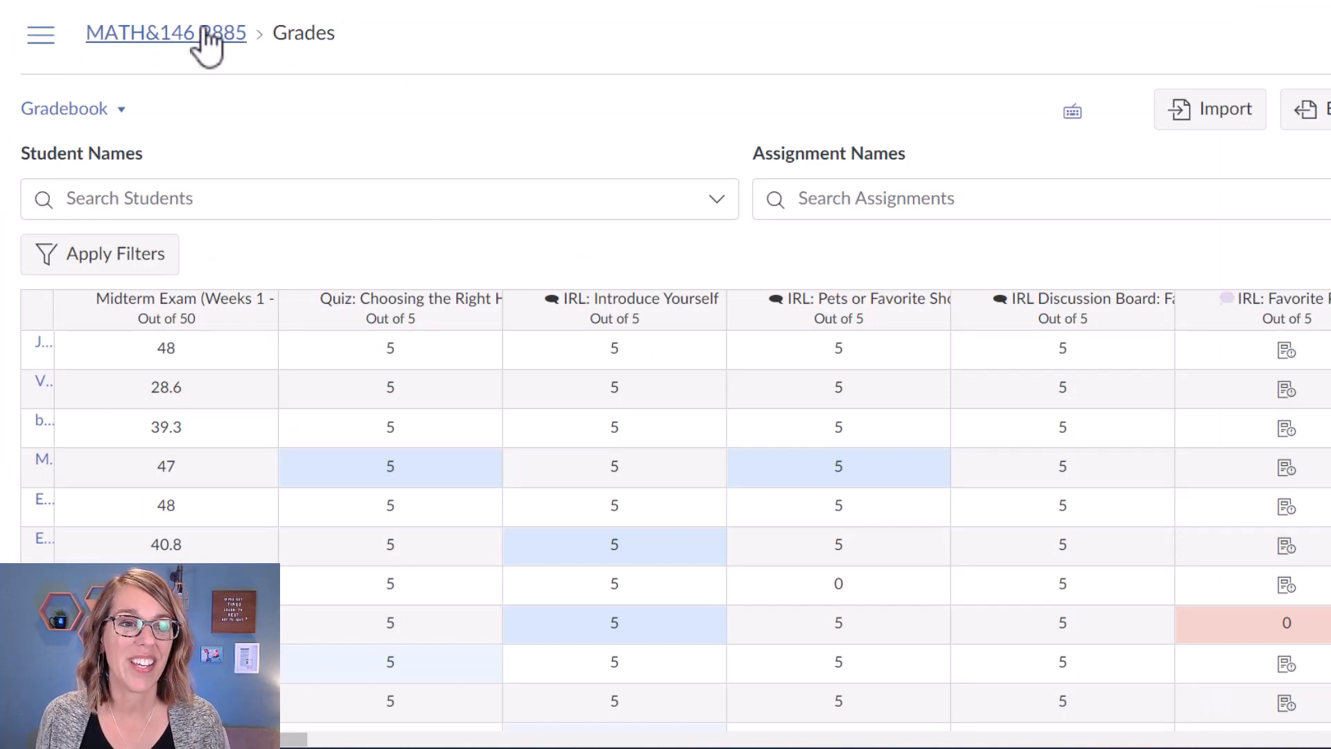
- Leave the gradebook and open the Participation group's edit form from Assignments
{"action": "left_click", "coordinate": [165, 33]}
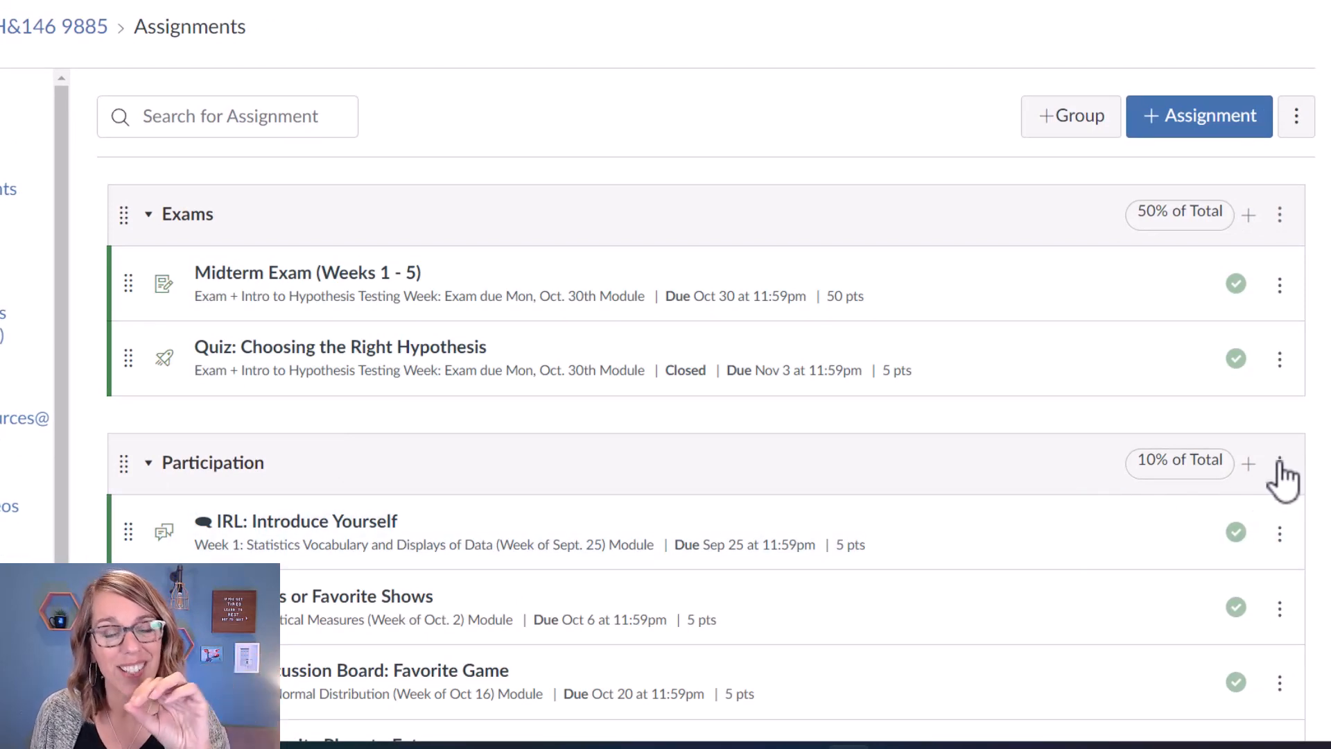
{"action": "left_click", "coordinate": [1280, 463]}
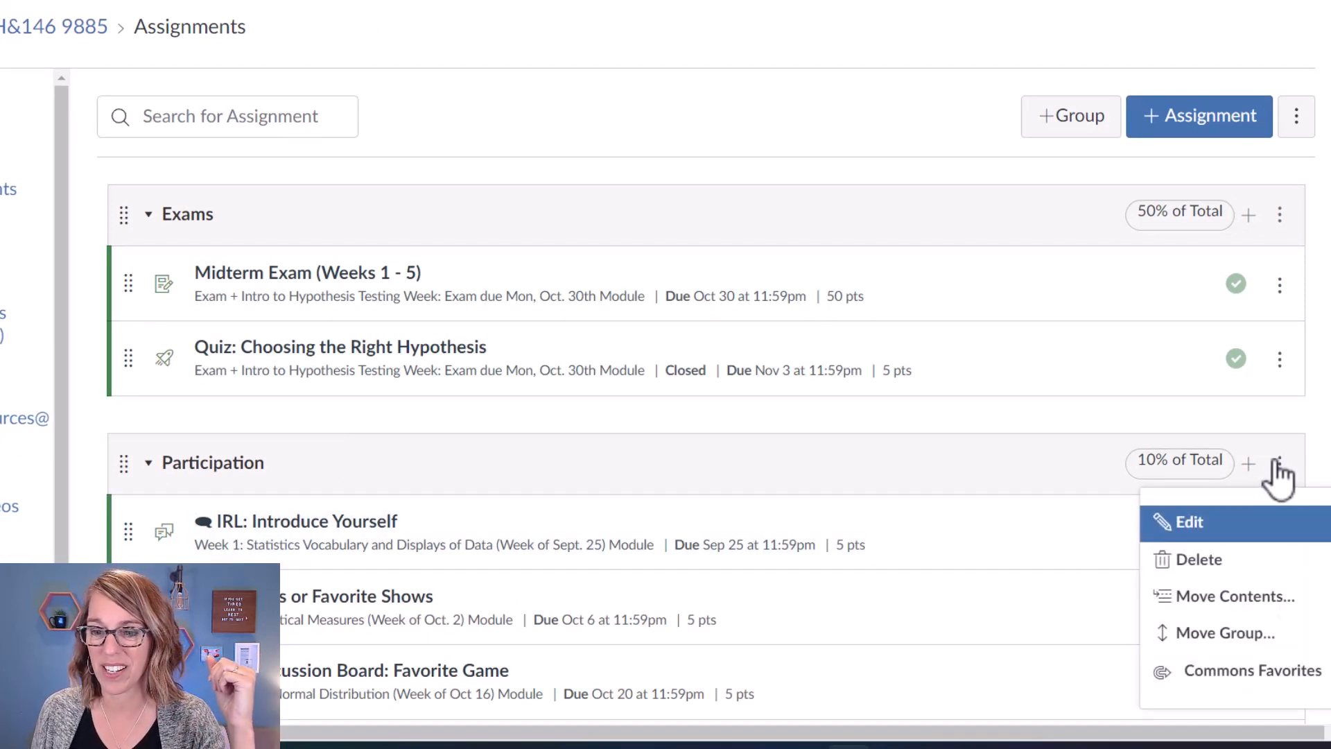
{"action": "left_click", "coordinate": [1183, 522]}
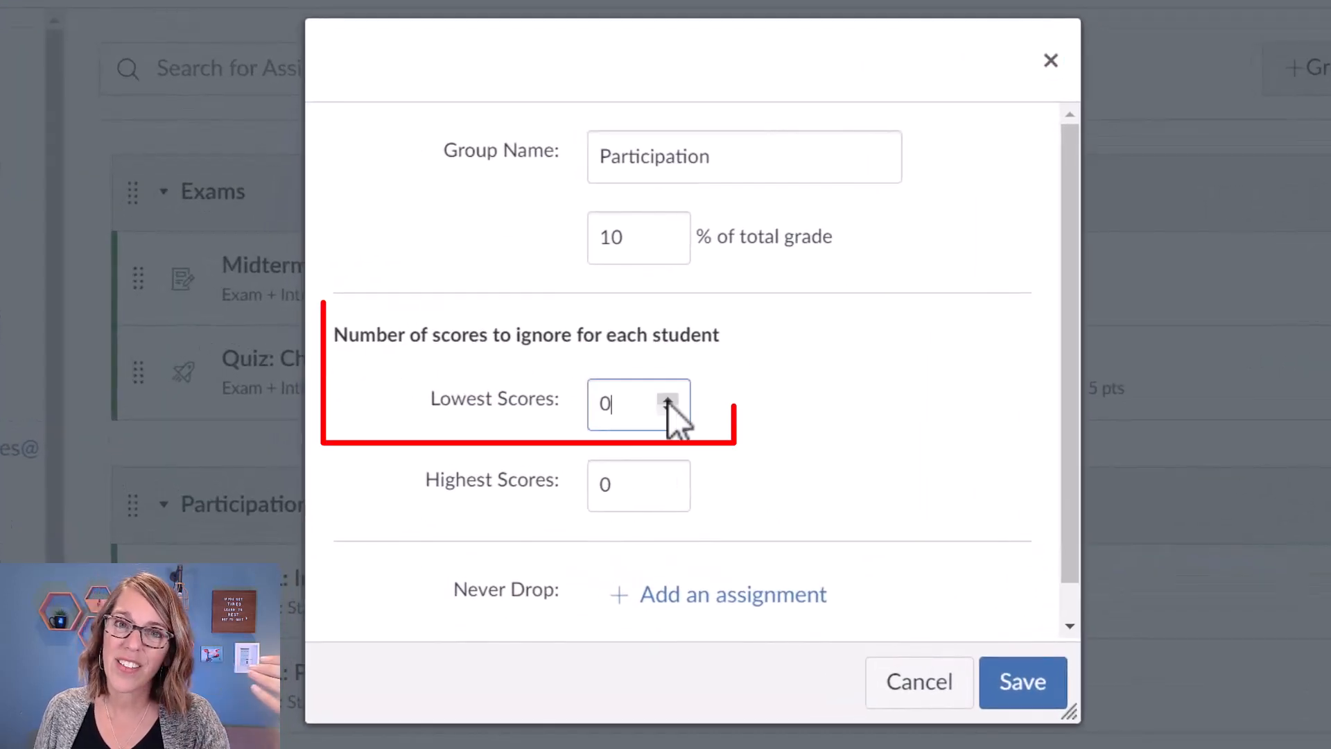
- Drop 1 lowest score and begin adding IRL: Introduce Yourself as never-drop
{"action": "left_click", "coordinate": [669, 397]}
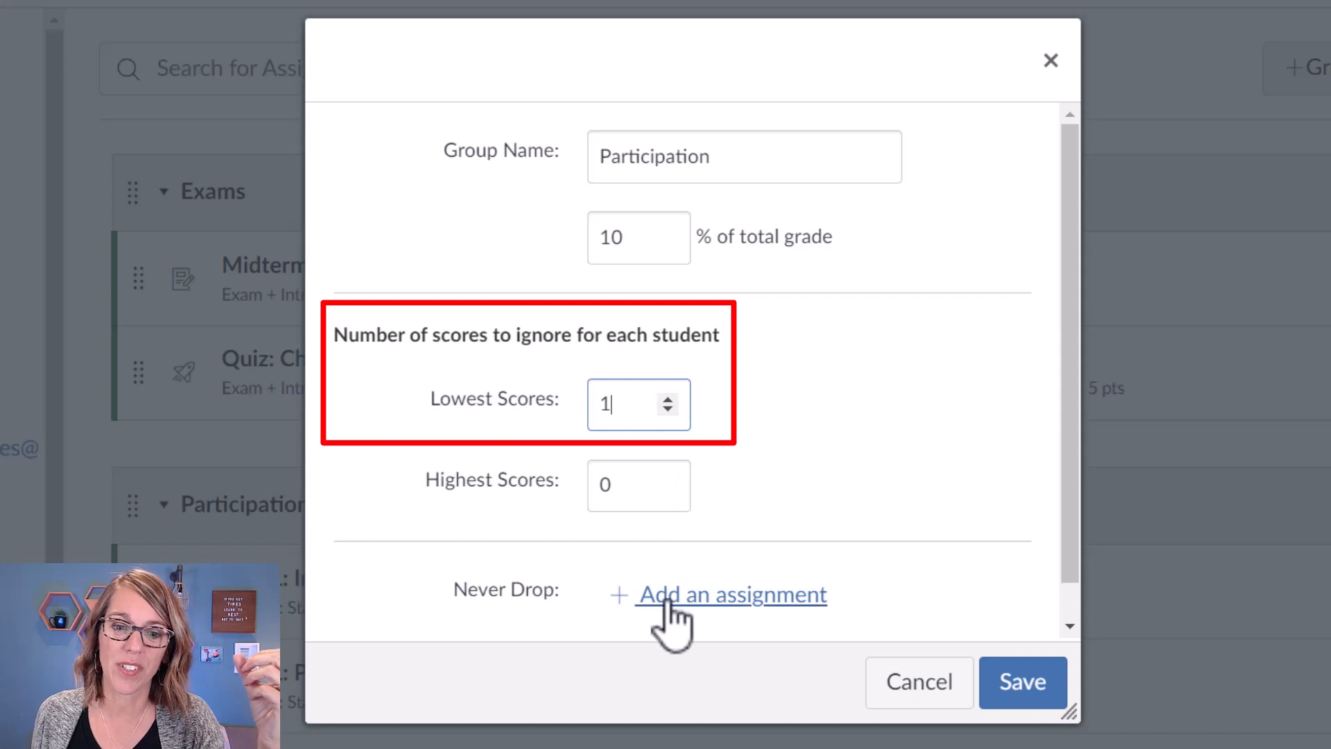
{"action": "left_click", "coordinate": [731, 595]}
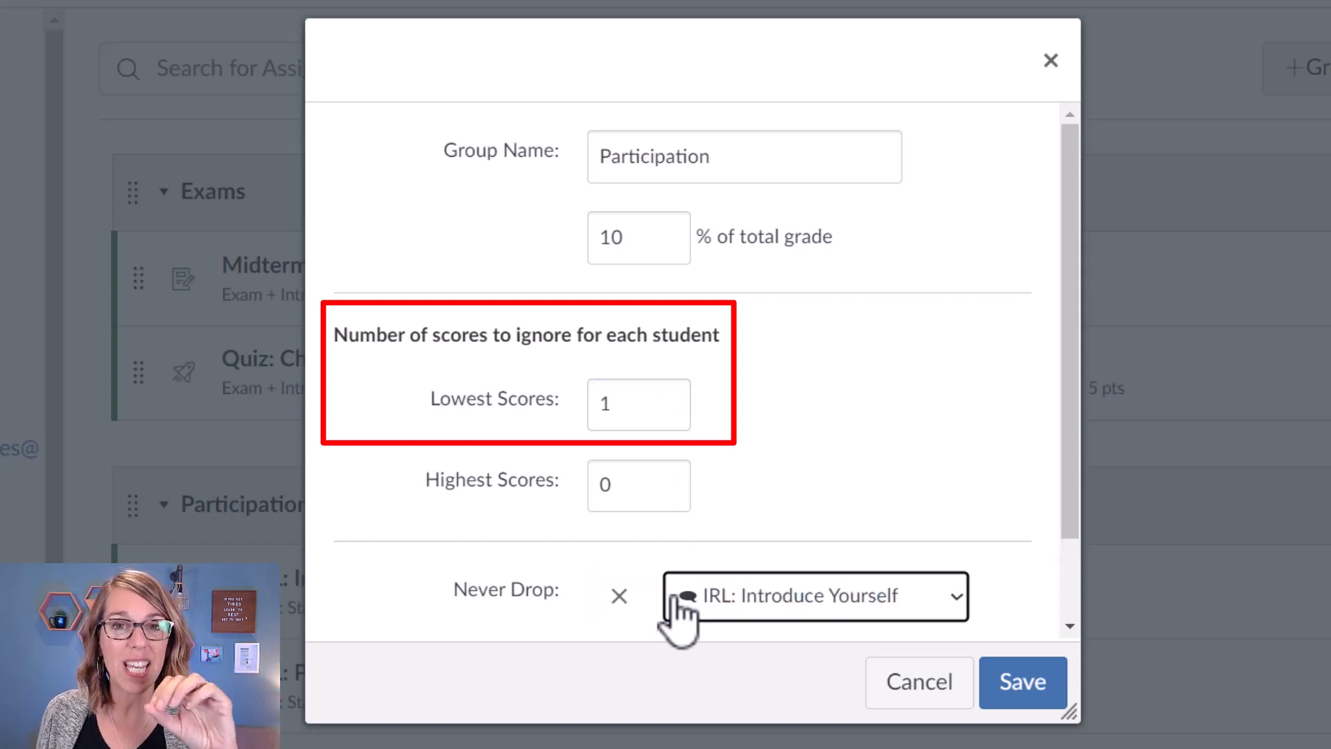